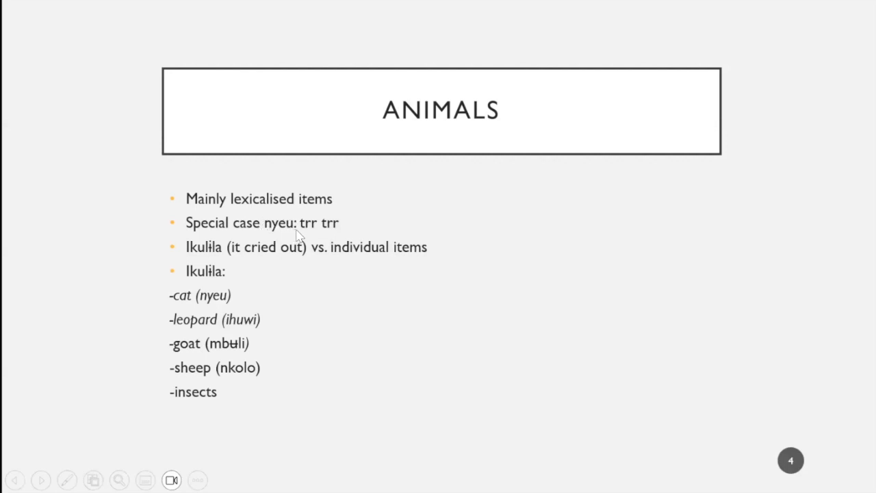
pyautogui.moveTo(326, 235)
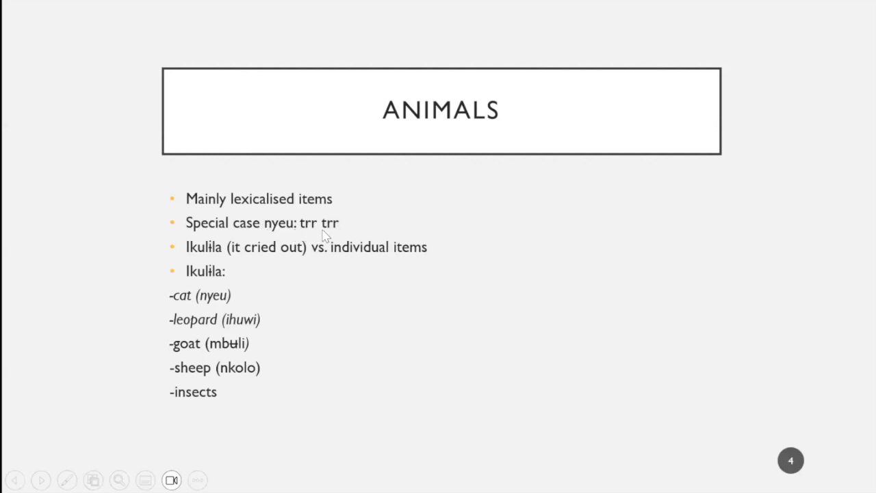
pyautogui.moveTo(450, 245)
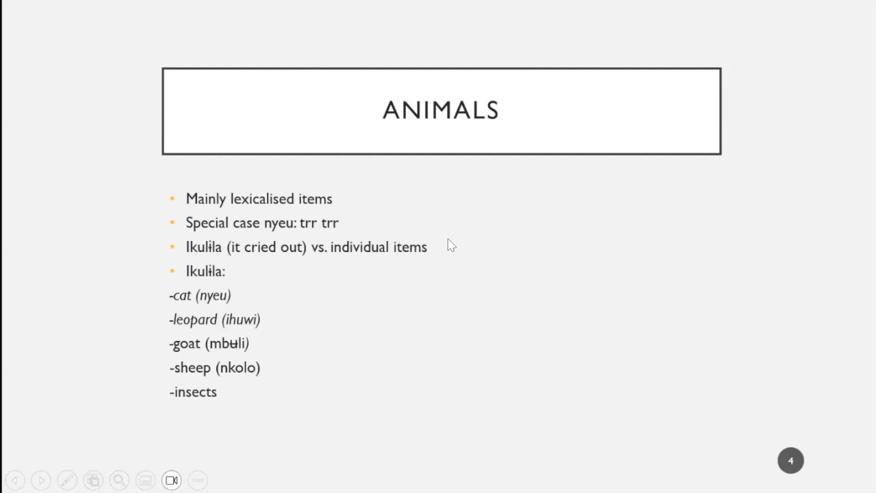
pyautogui.moveTo(219, 403)
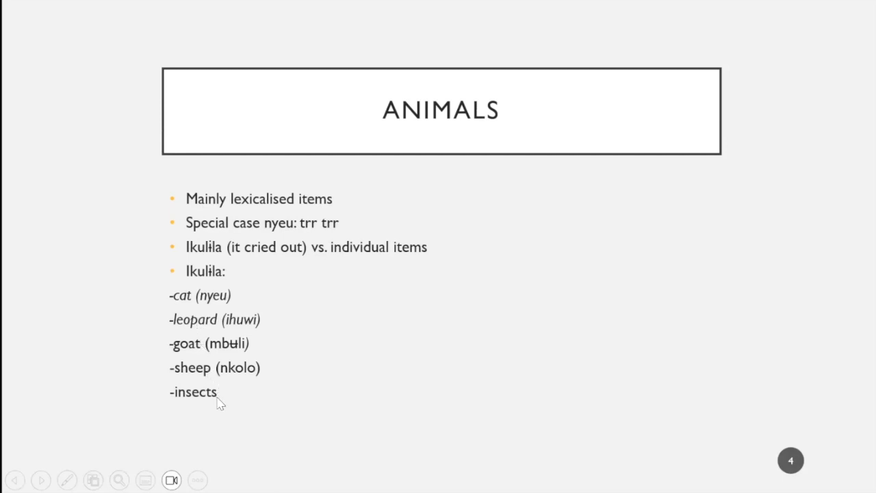
pyautogui.moveTo(328, 412)
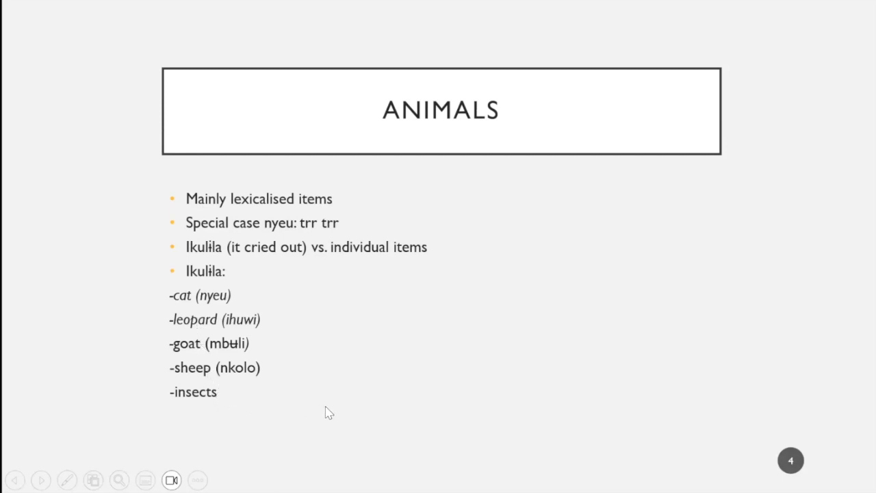
pyautogui.moveTo(288, 369)
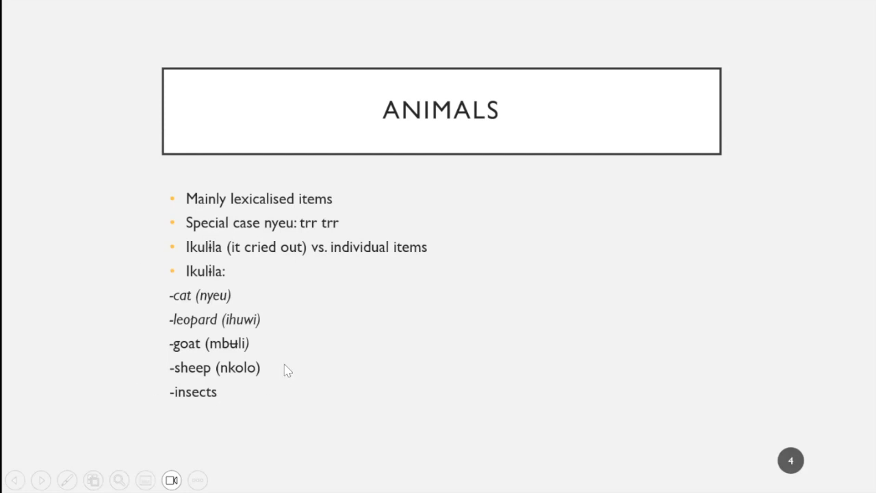
pyautogui.moveTo(355, 379)
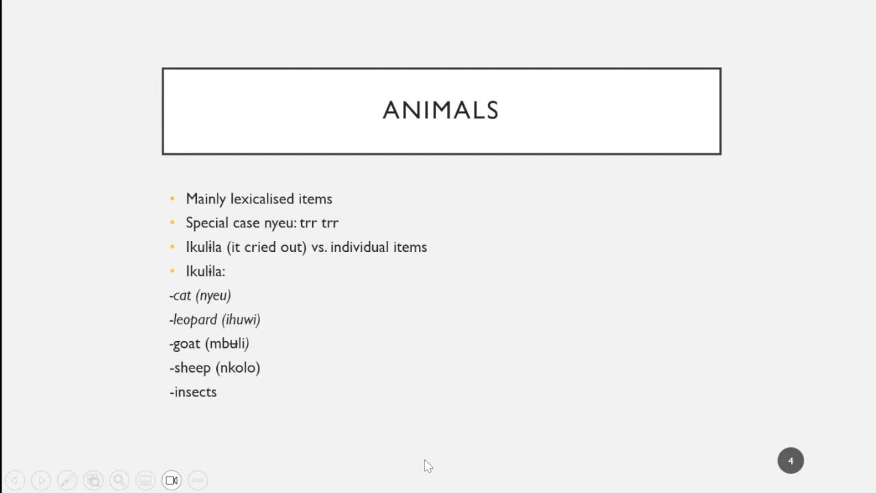
pyautogui.moveTo(121, 301)
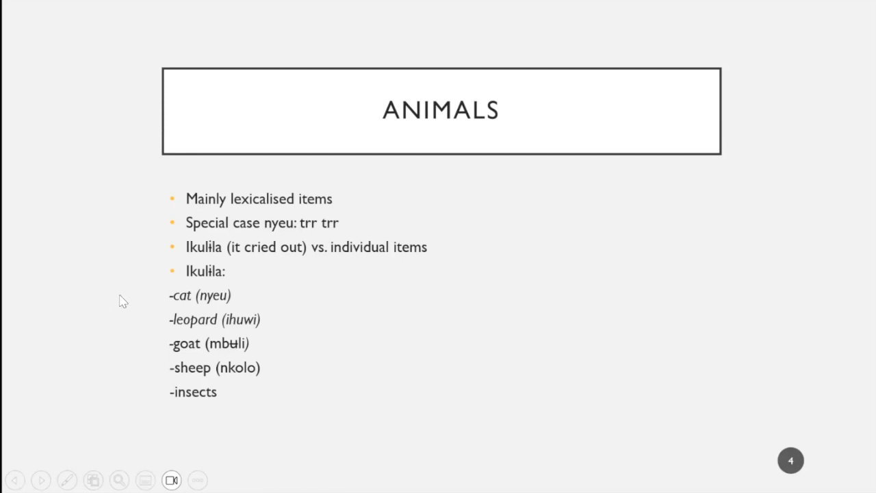
pyautogui.moveTo(446, 446)
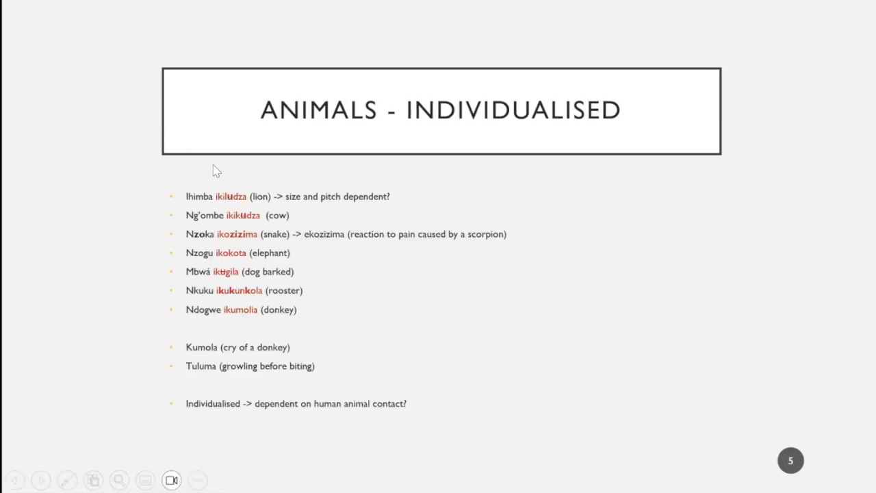
pyautogui.moveTo(240, 218)
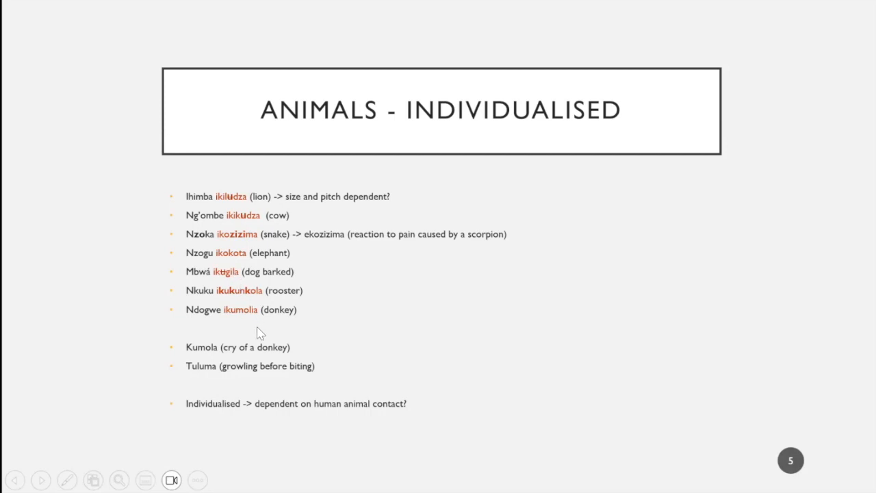
pyautogui.moveTo(233, 211)
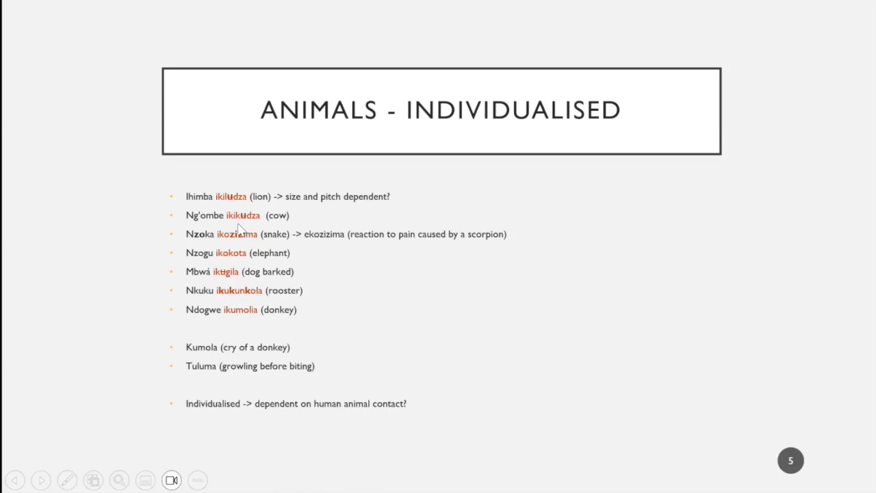
pyautogui.moveTo(381, 321)
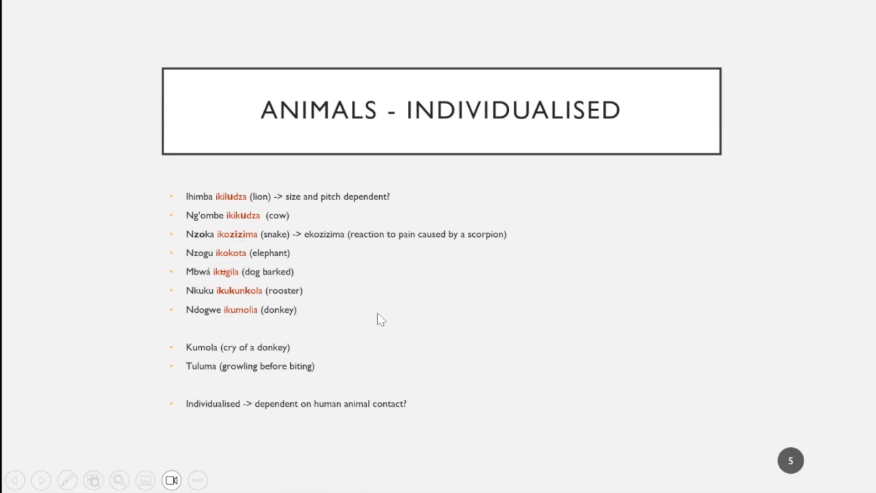
pyautogui.moveTo(189, 249)
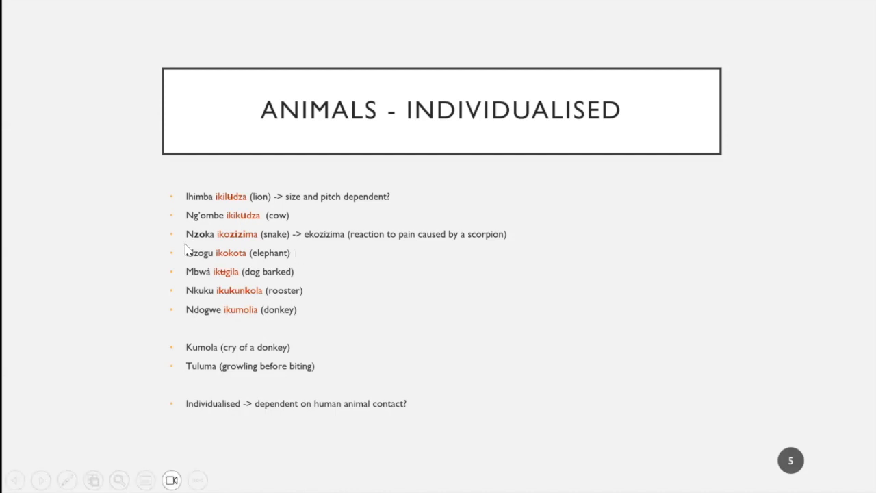
pyautogui.moveTo(307, 375)
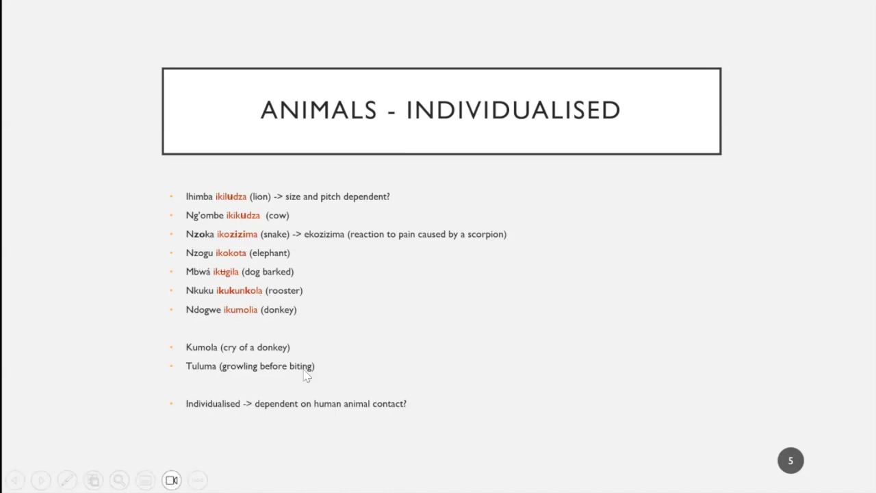
pyautogui.moveTo(222, 211)
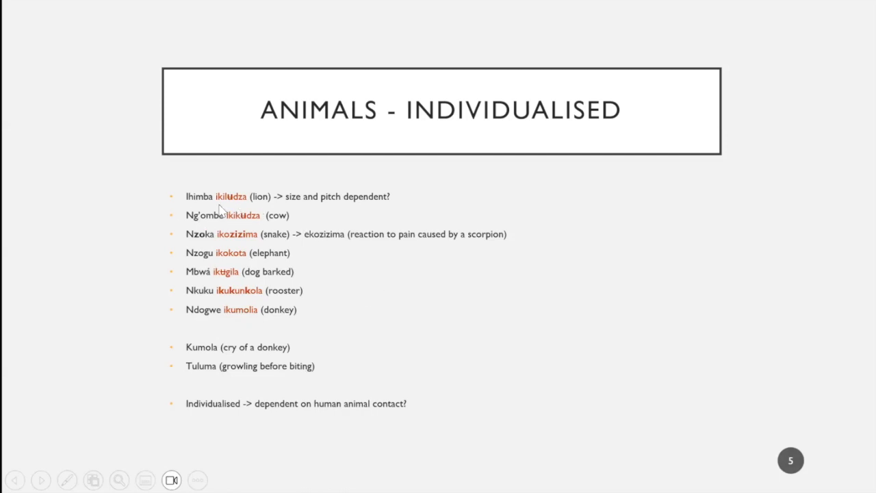
pyautogui.moveTo(236, 213)
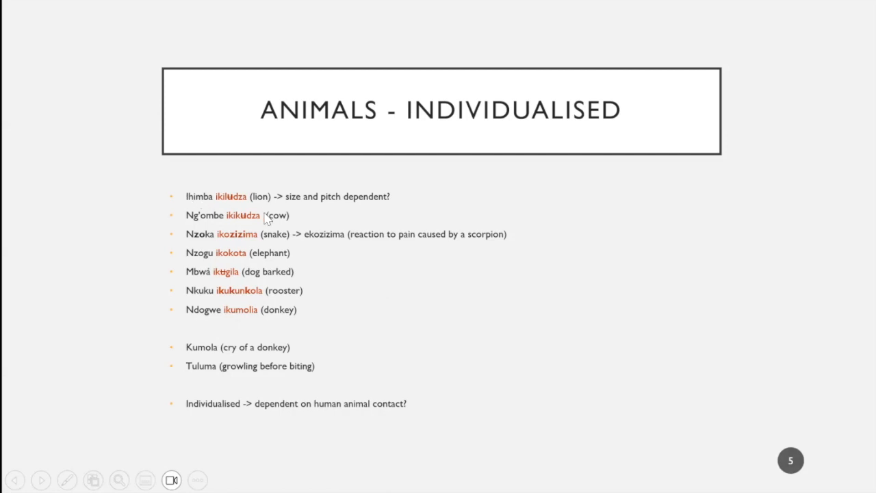
pyautogui.moveTo(263, 211)
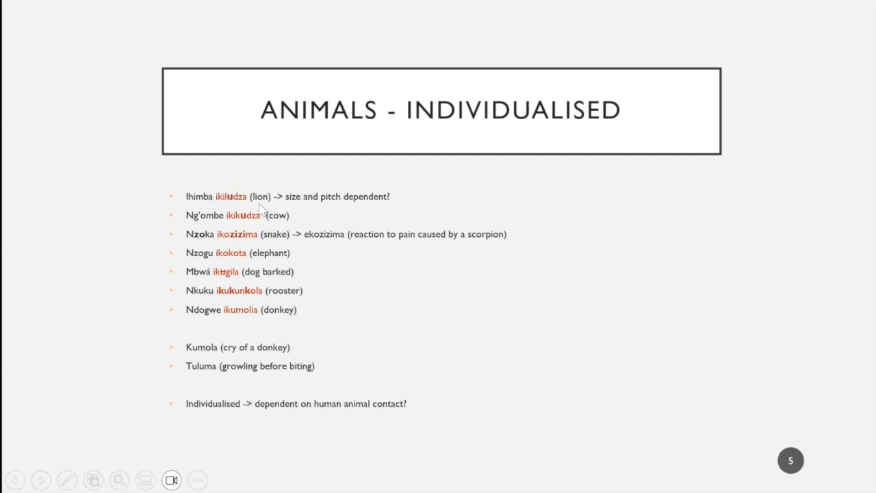
pyautogui.moveTo(250, 198)
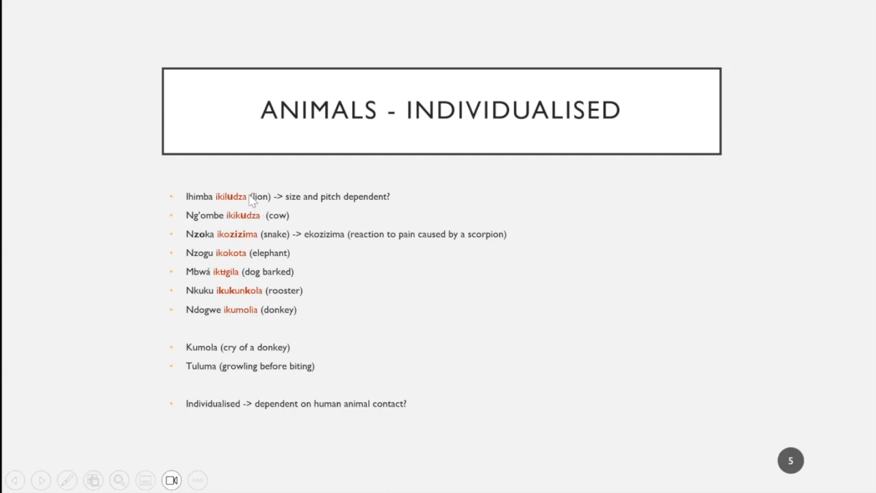
pyautogui.moveTo(227, 206)
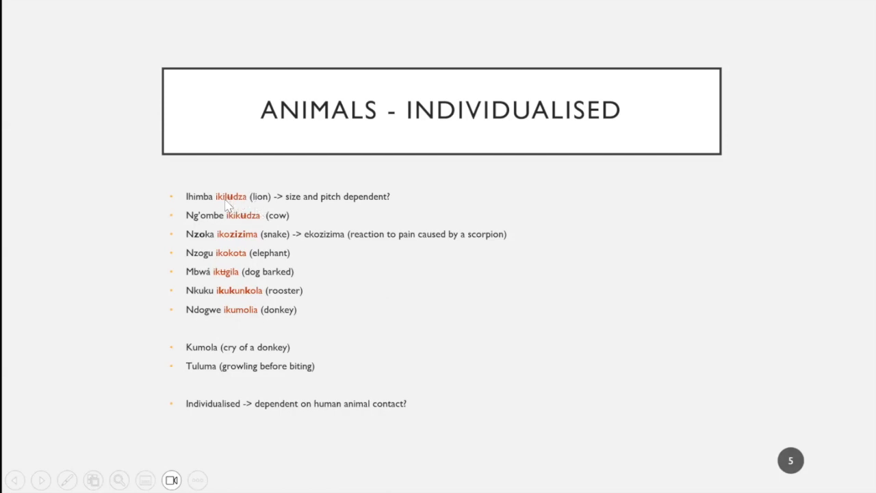
pyautogui.moveTo(244, 211)
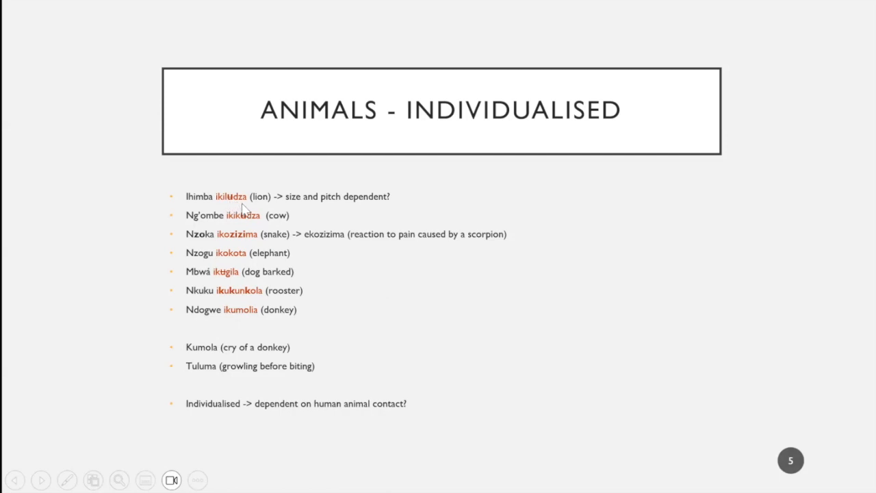
pyautogui.moveTo(251, 199)
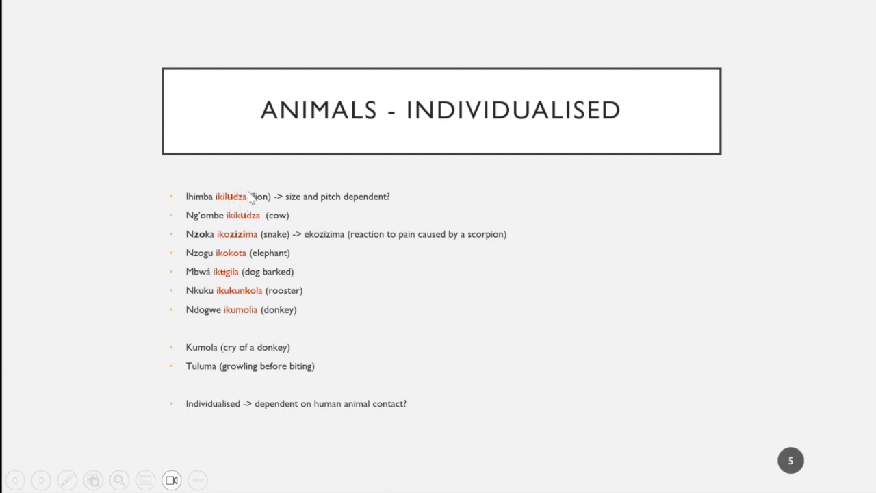
pyautogui.moveTo(287, 224)
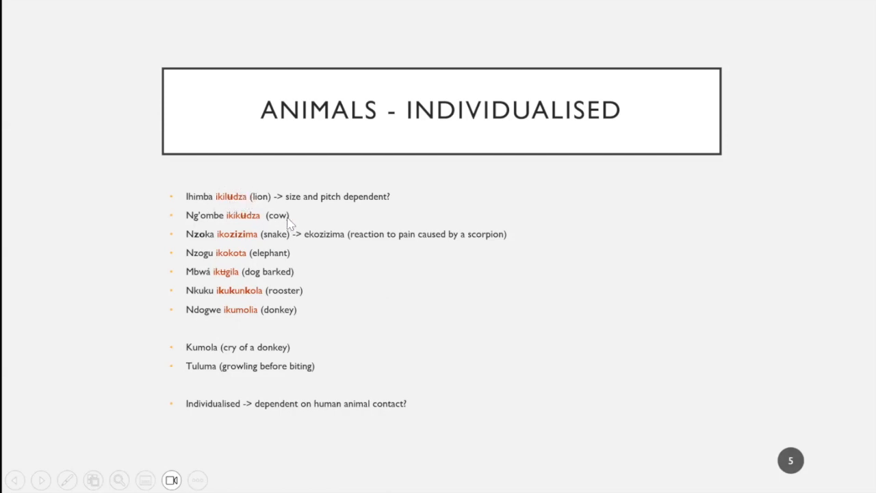
pyautogui.moveTo(228, 226)
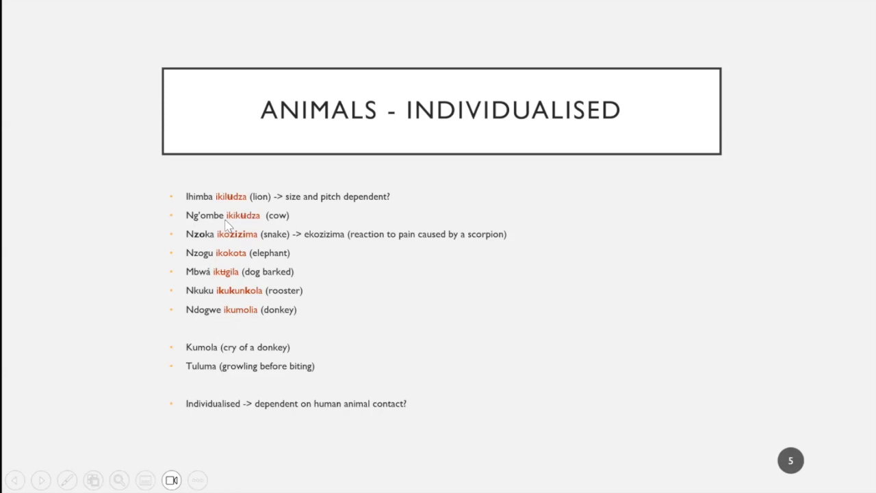
pyautogui.moveTo(250, 235)
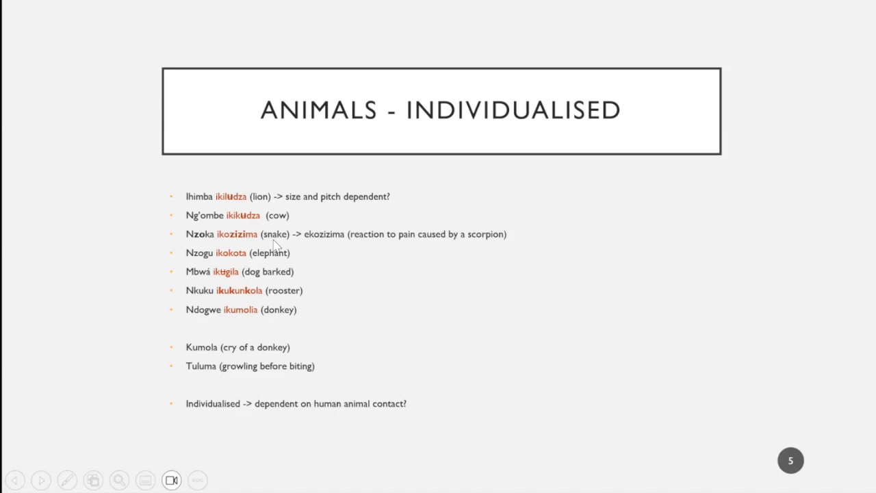
pyautogui.moveTo(294, 252)
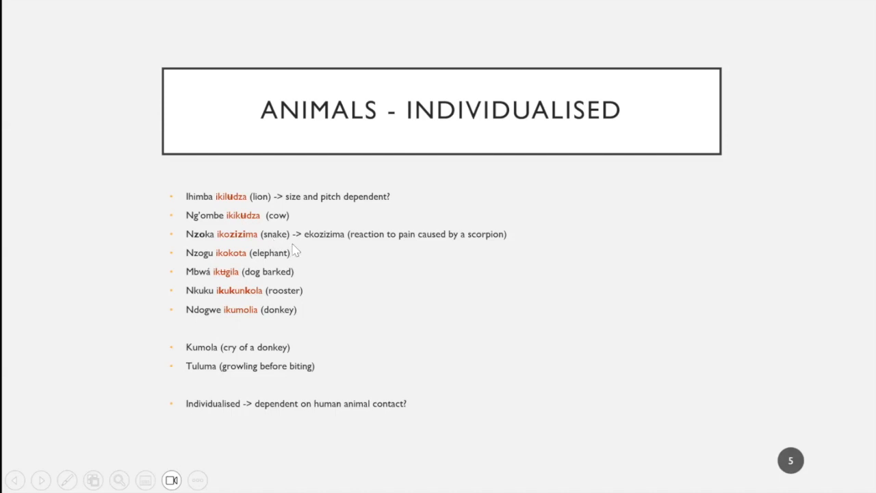
pyautogui.moveTo(222, 244)
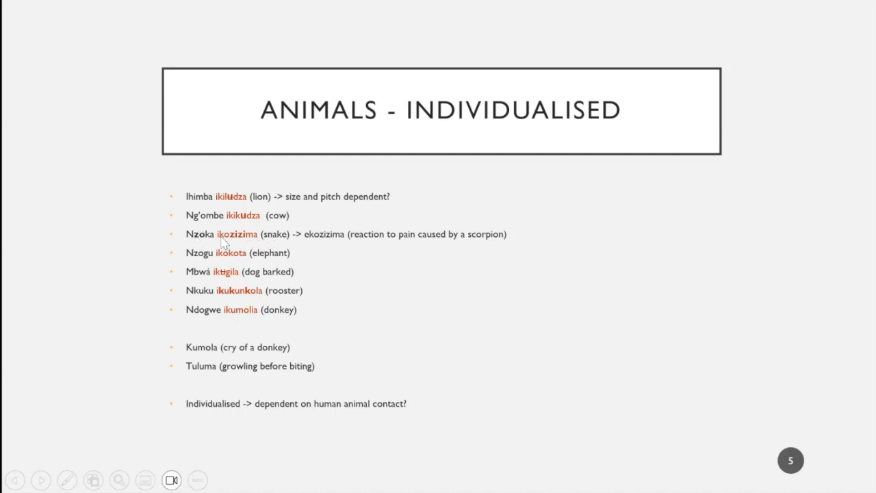
pyautogui.moveTo(244, 235)
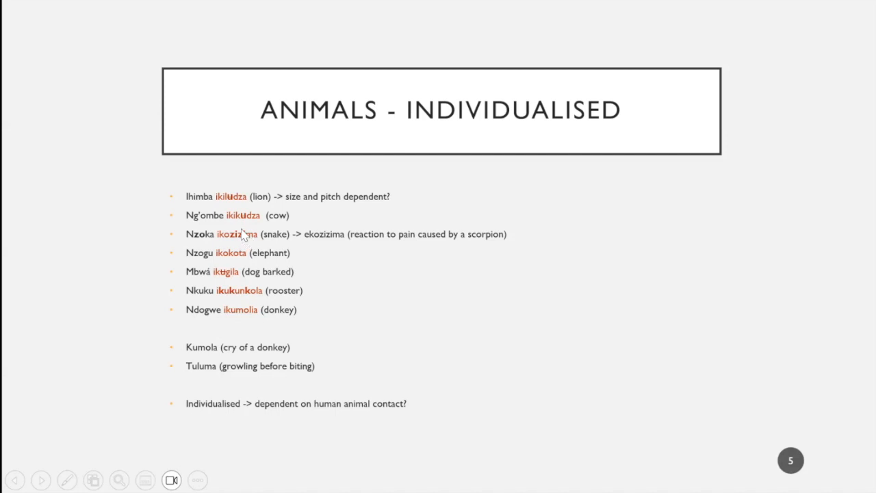
pyautogui.moveTo(330, 246)
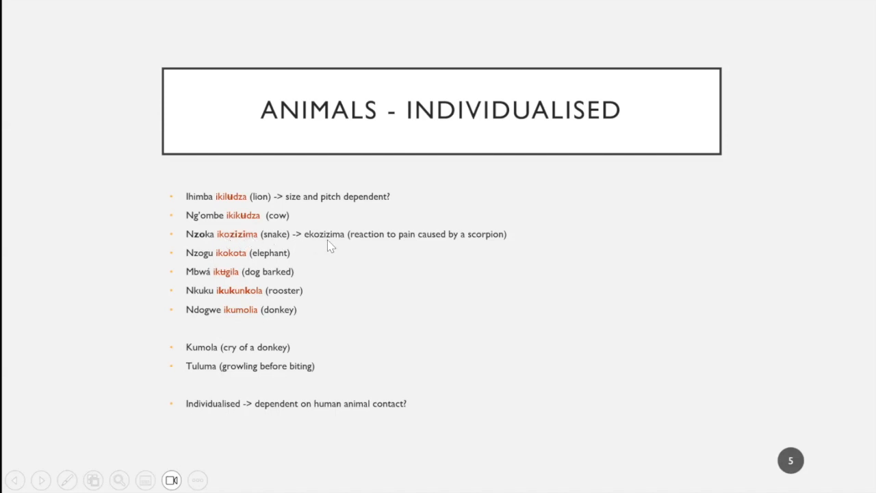
pyautogui.moveTo(288, 246)
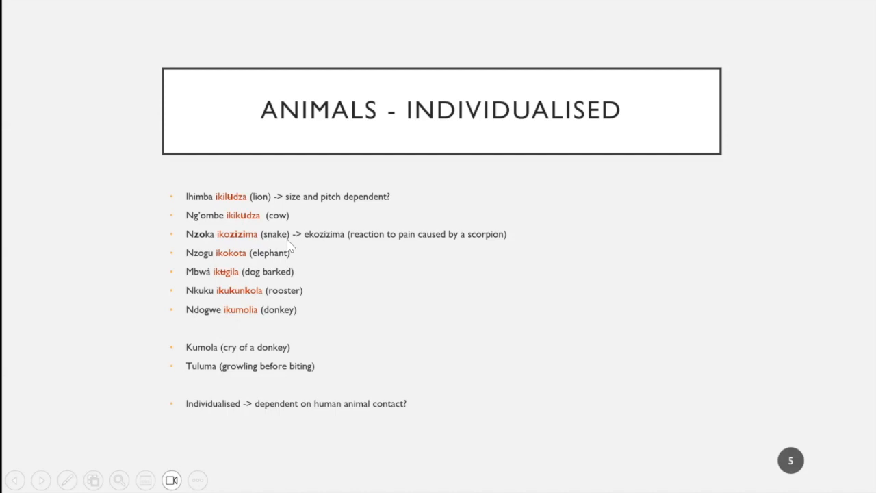
pyautogui.moveTo(205, 247)
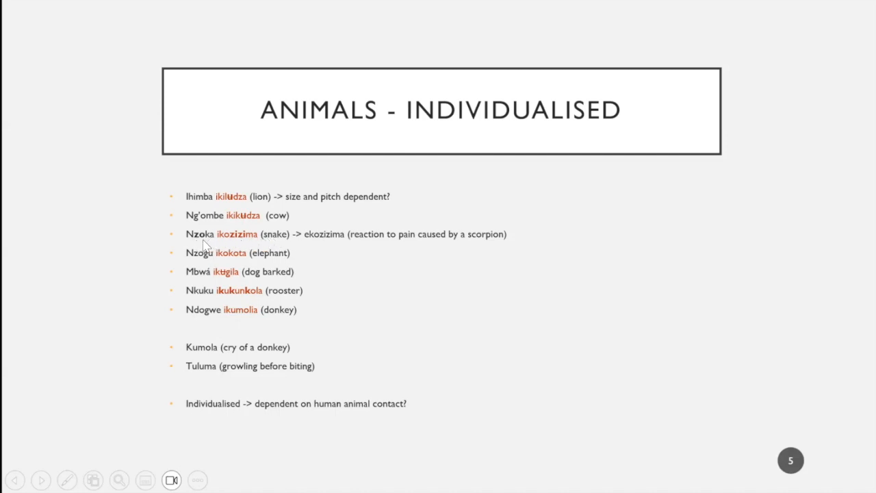
pyautogui.moveTo(244, 244)
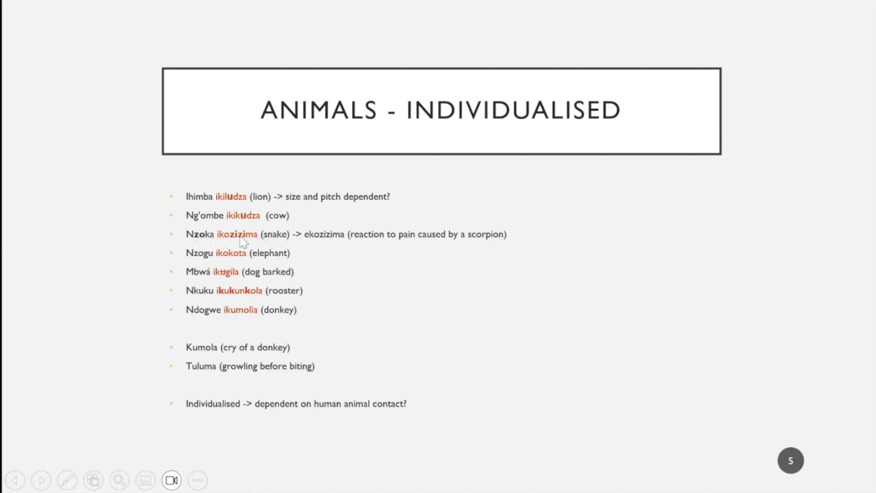
pyautogui.moveTo(343, 236)
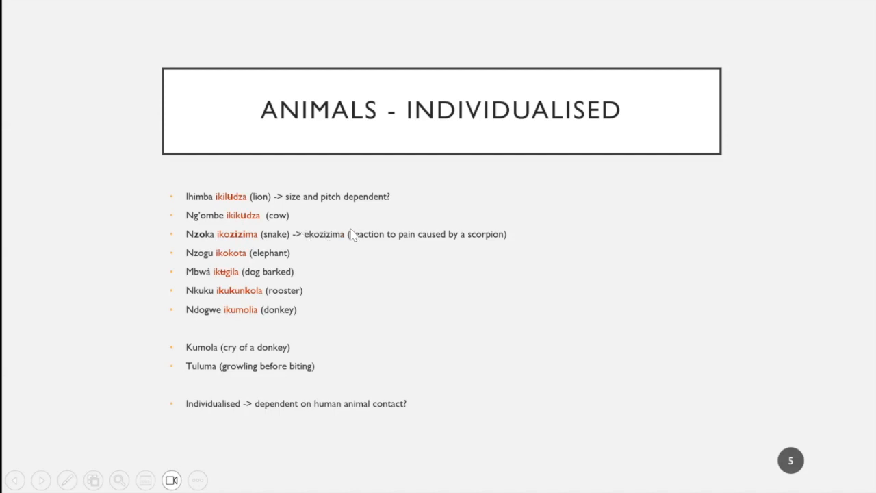
pyautogui.moveTo(334, 254)
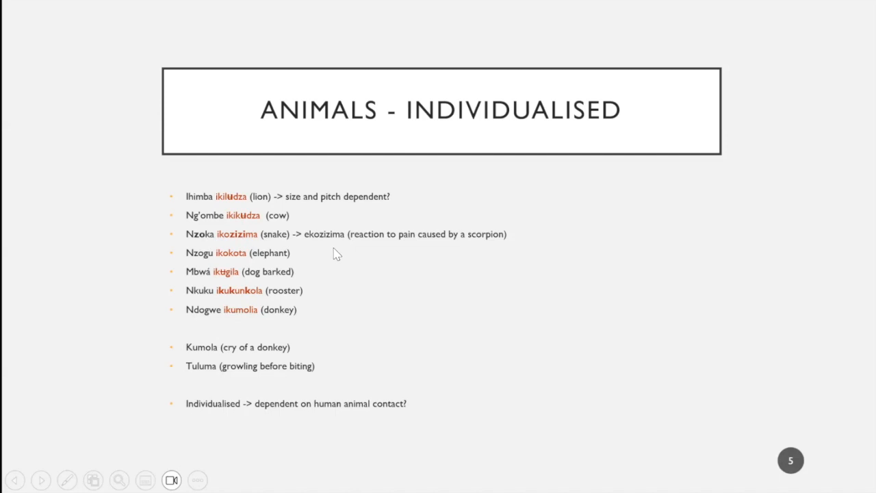
pyautogui.moveTo(271, 200)
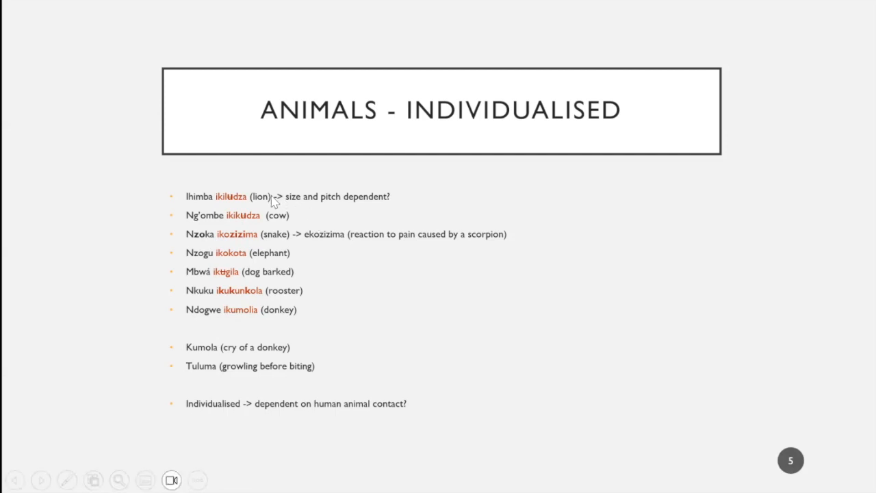
pyautogui.moveTo(310, 246)
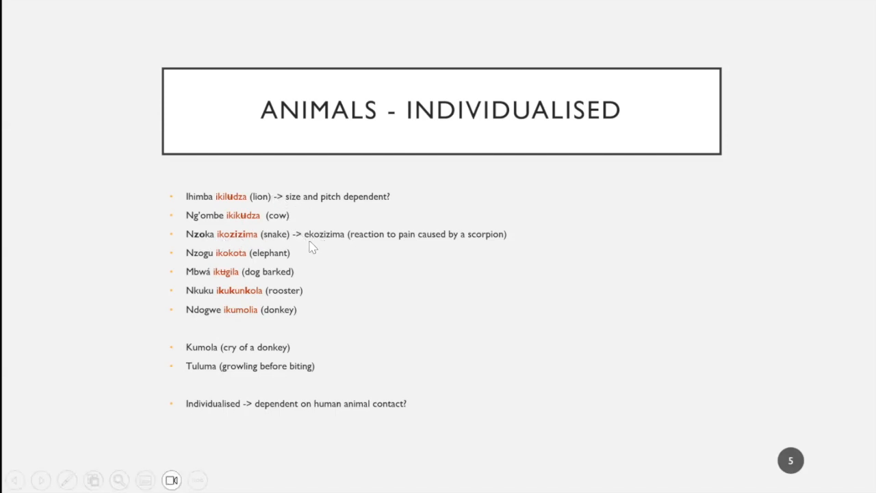
pyautogui.moveTo(299, 255)
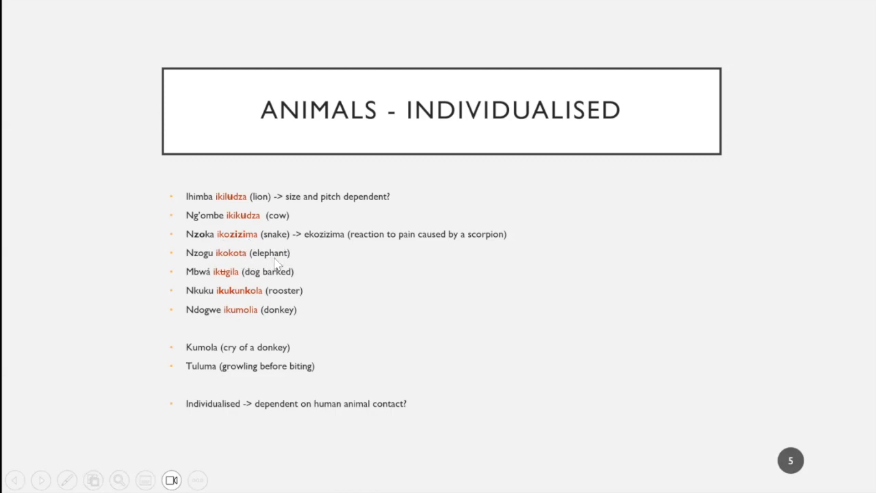
pyautogui.moveTo(217, 282)
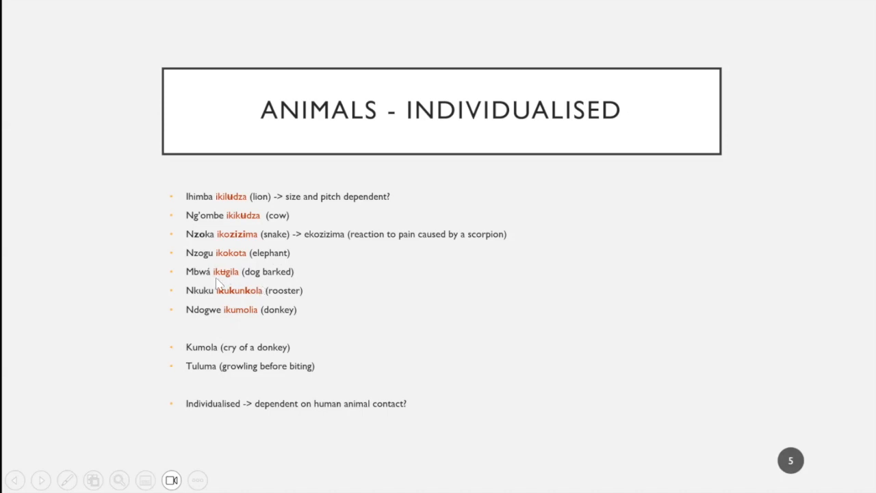
pyautogui.moveTo(197, 301)
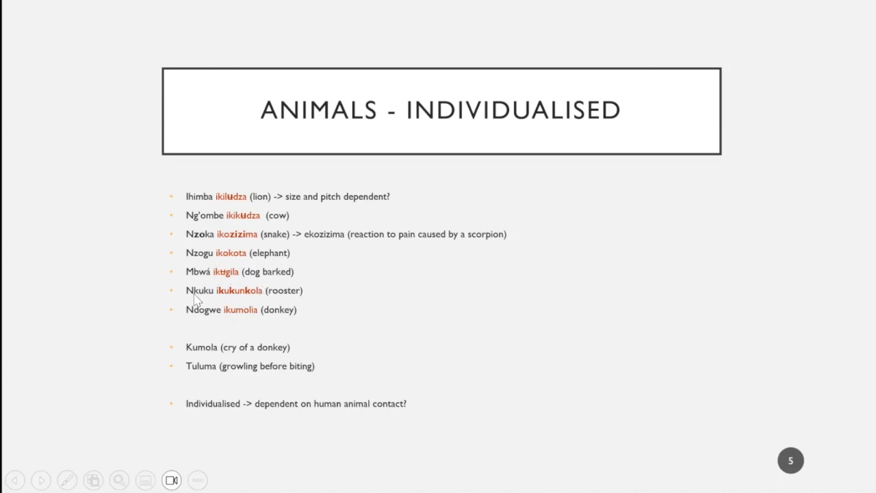
pyautogui.moveTo(272, 299)
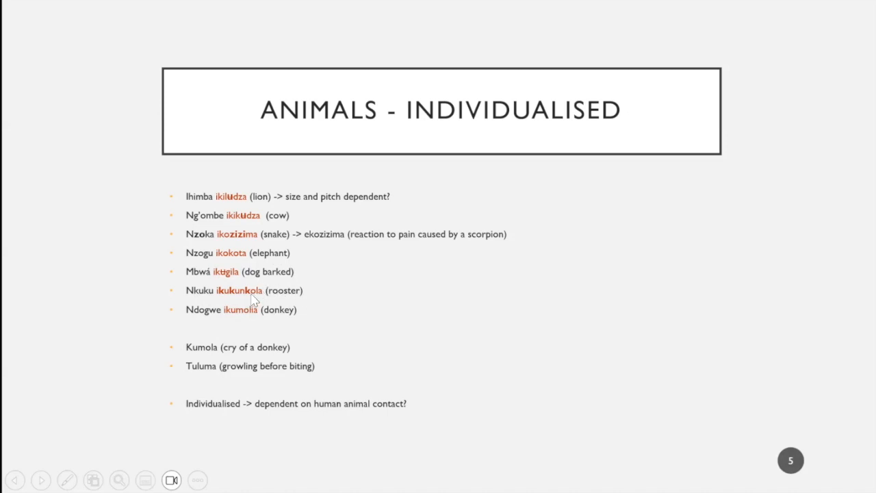
pyautogui.moveTo(220, 304)
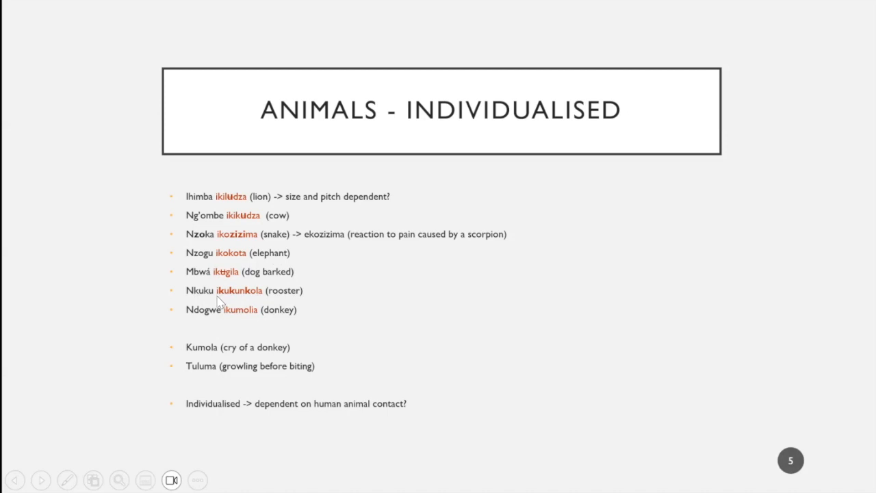
pyautogui.moveTo(218, 293)
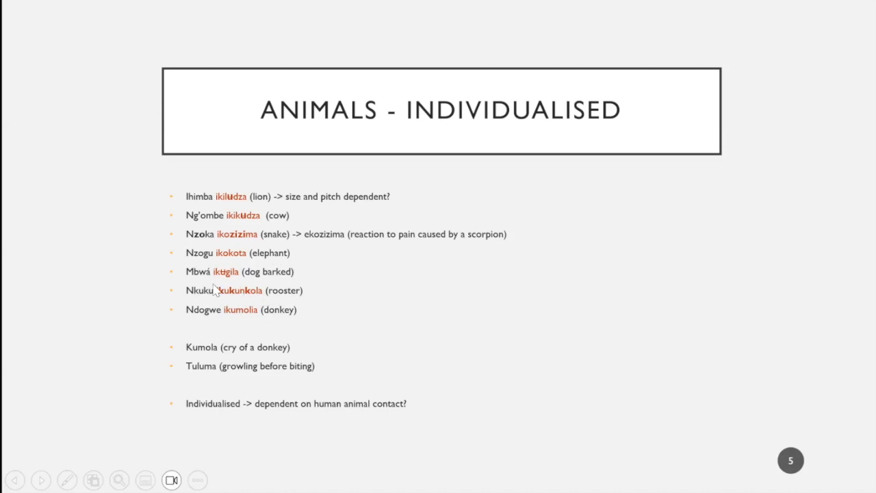
pyautogui.moveTo(340, 302)
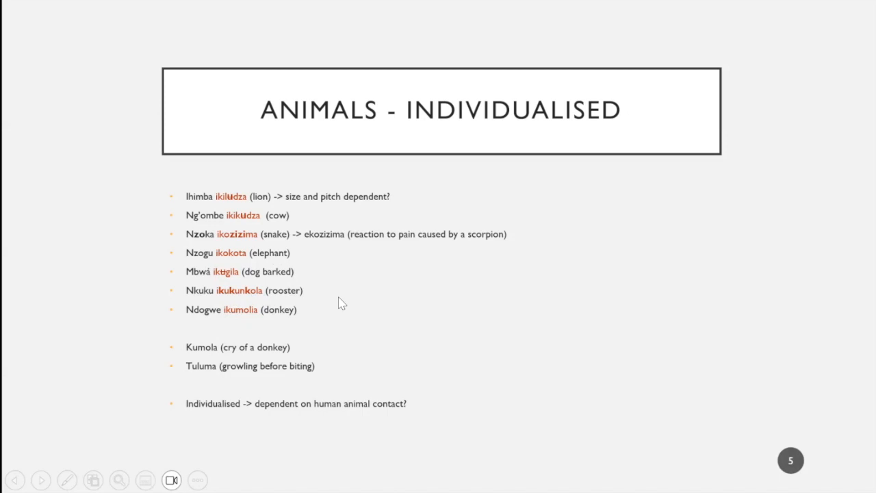
pyautogui.moveTo(267, 327)
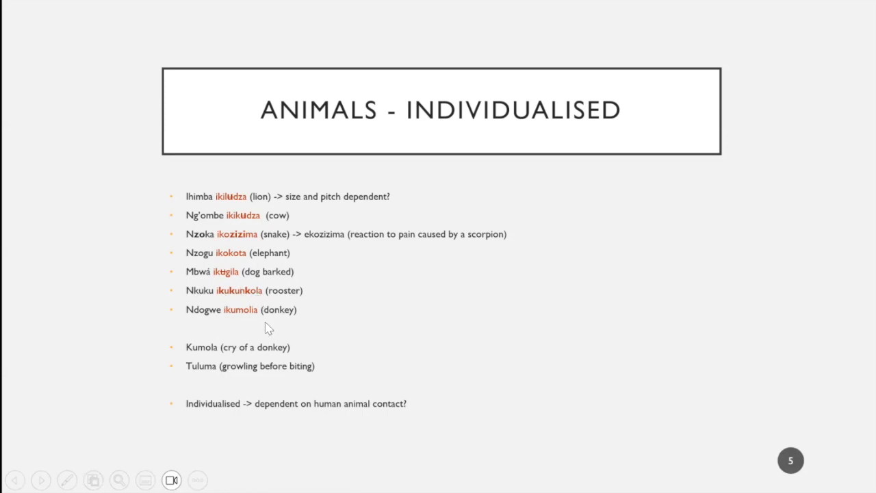
pyautogui.moveTo(255, 330)
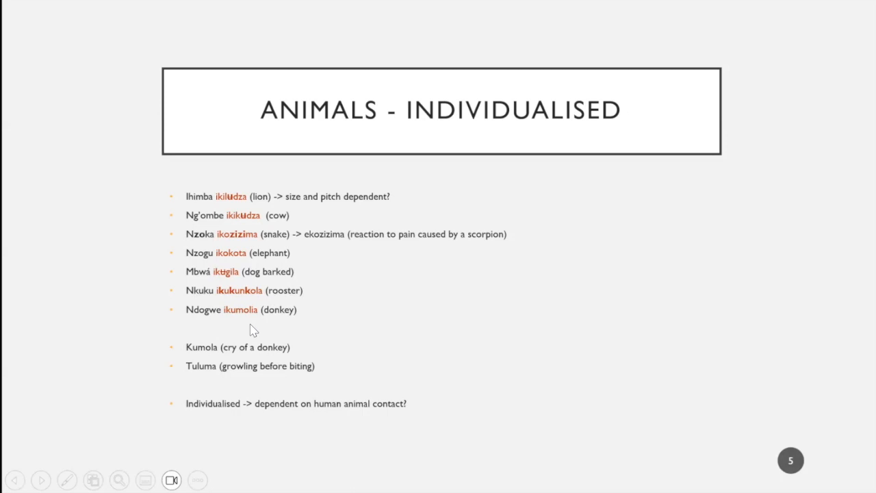
pyautogui.moveTo(185, 344)
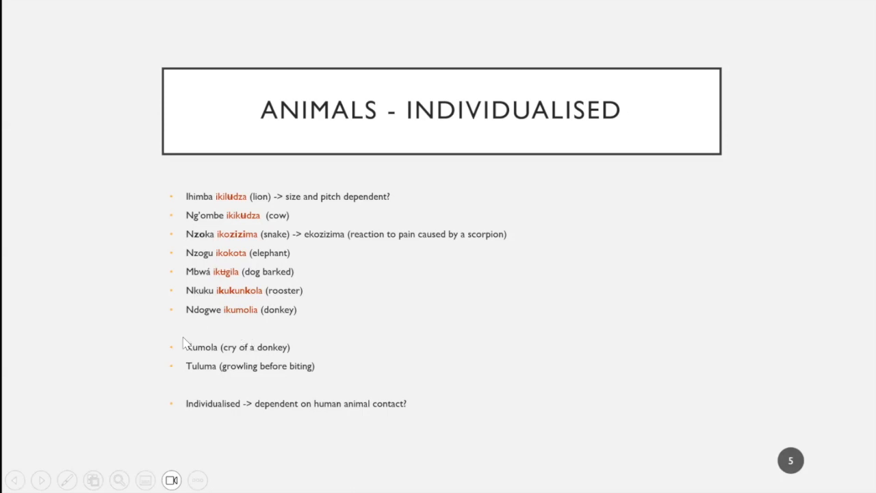
pyautogui.moveTo(317, 364)
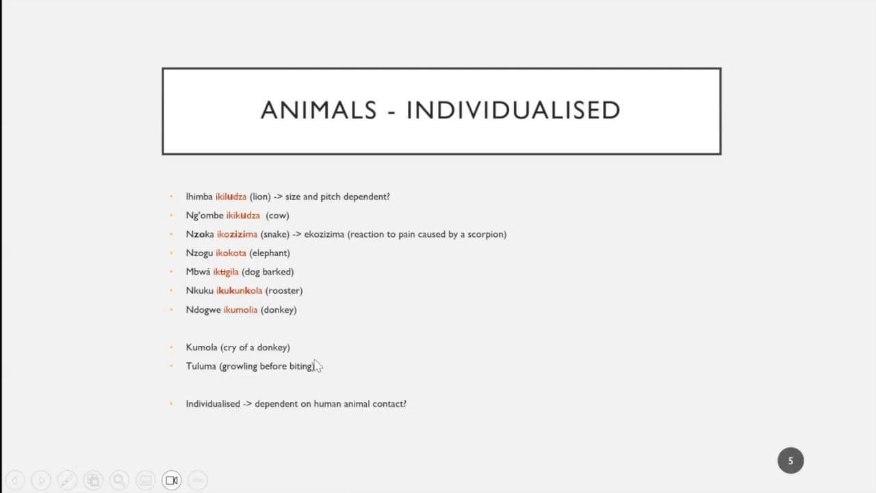
pyautogui.moveTo(185, 347)
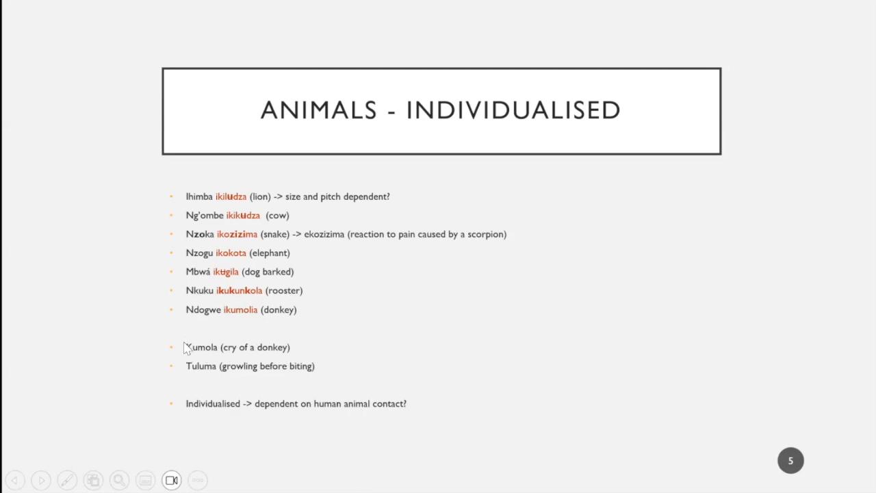
pyautogui.moveTo(292, 345)
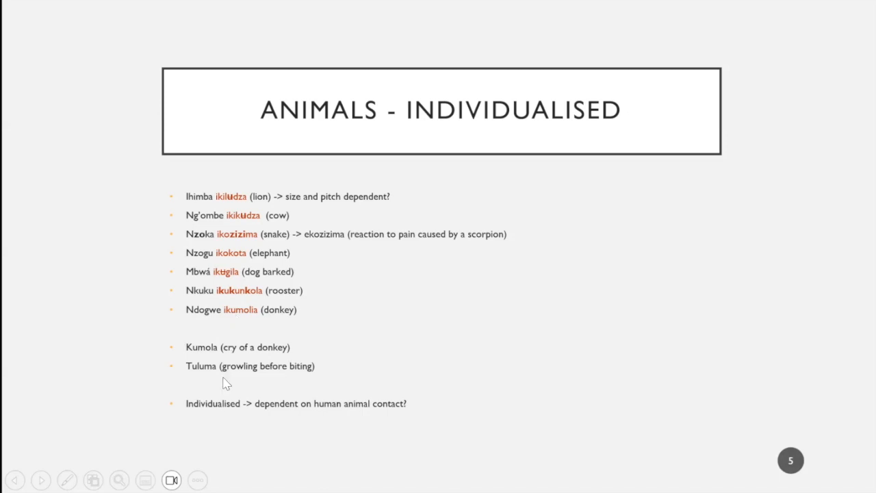
pyautogui.moveTo(203, 376)
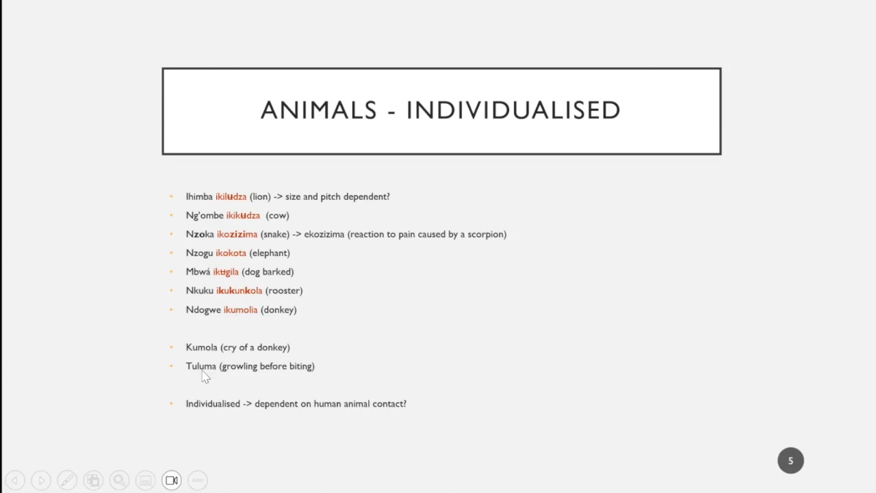
pyautogui.moveTo(241, 382)
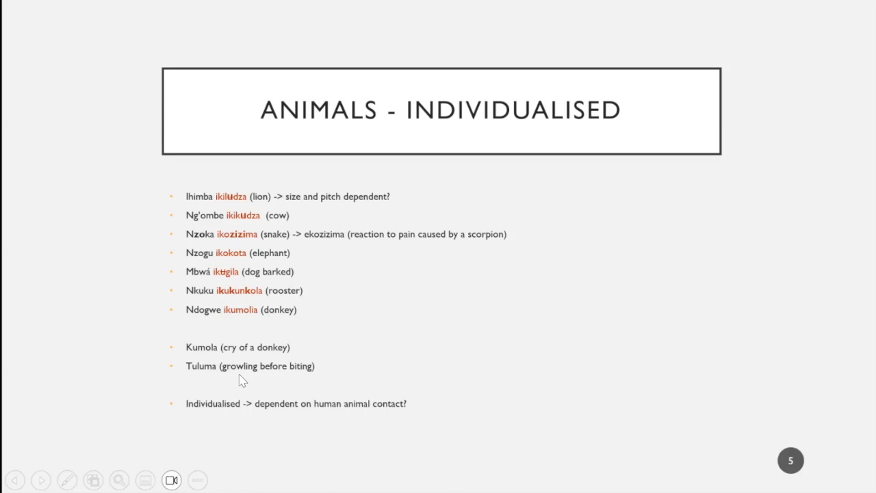
pyautogui.moveTo(267, 385)
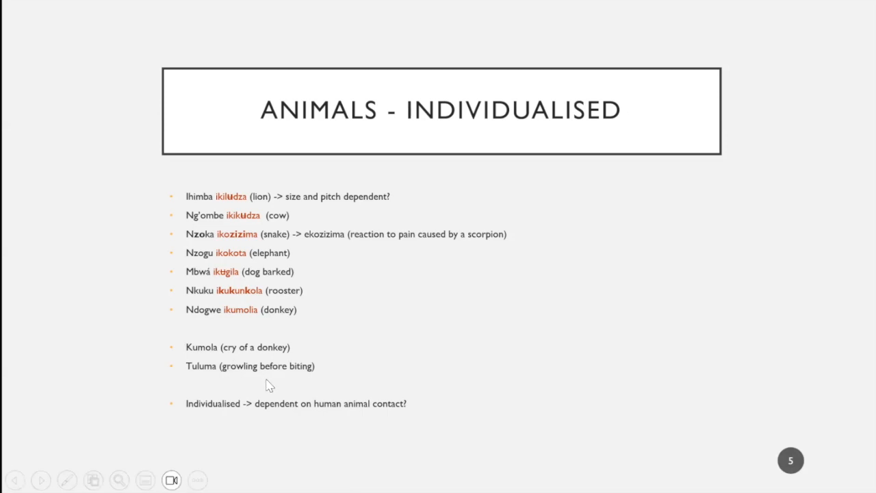
pyautogui.moveTo(337, 367)
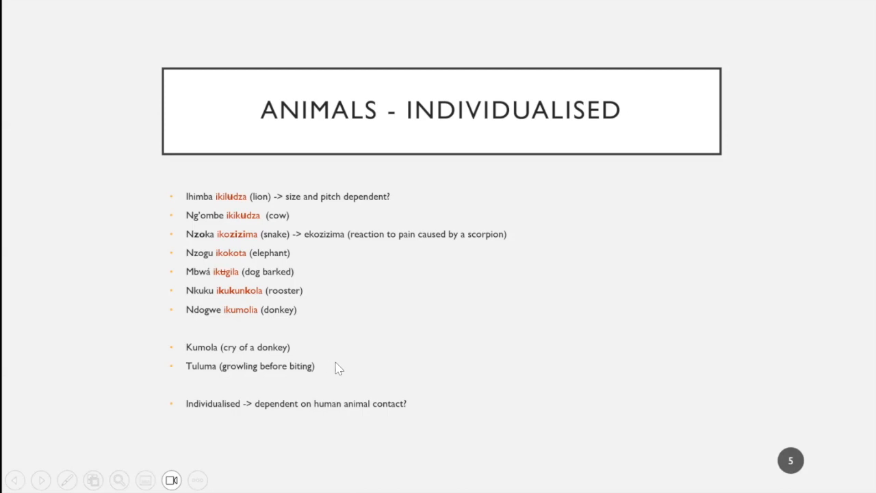
pyautogui.moveTo(441, 408)
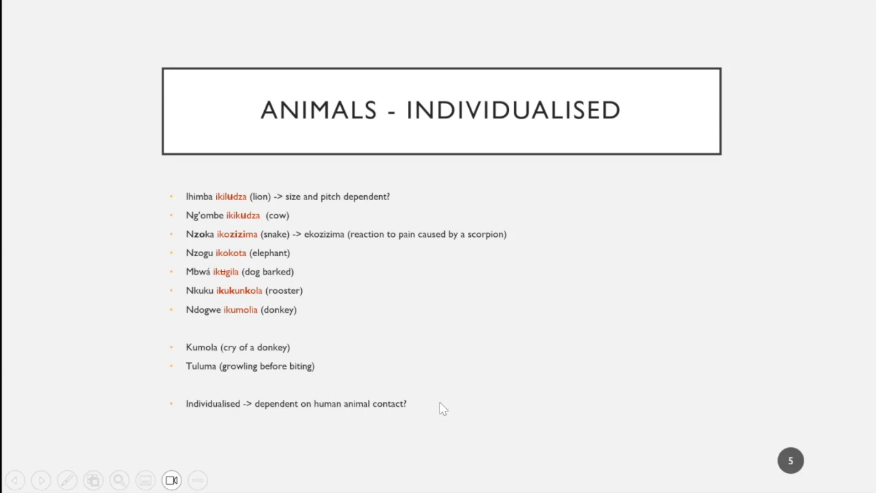
pyautogui.moveTo(230, 208)
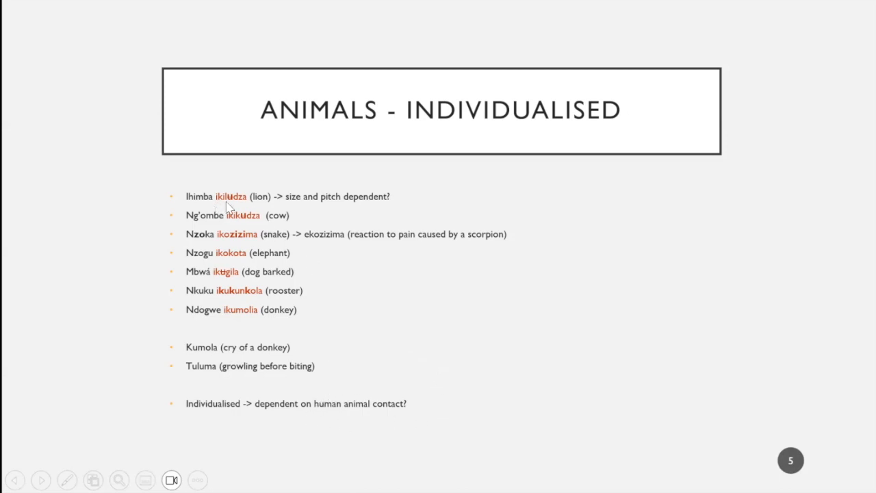
pyautogui.moveTo(284, 267)
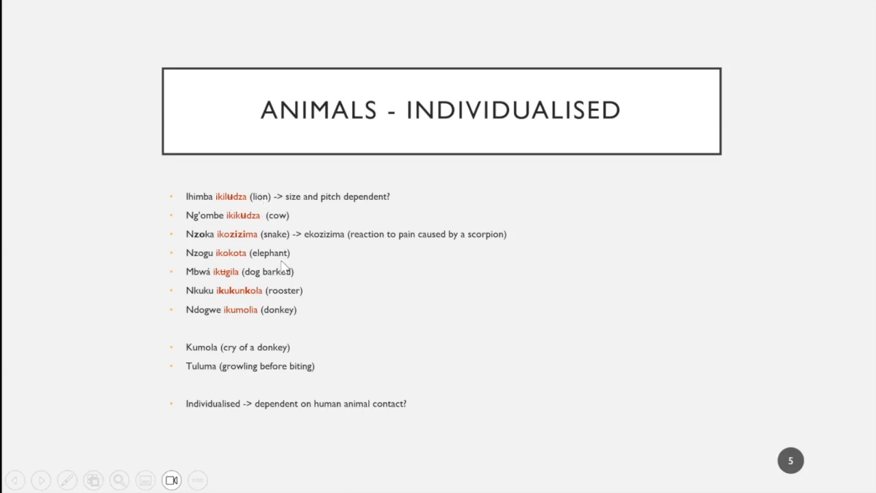
pyautogui.moveTo(221, 173)
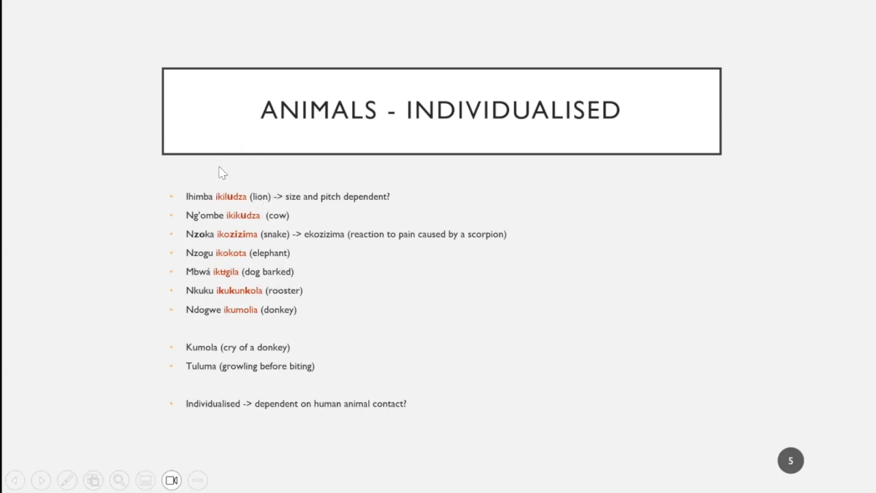
pyautogui.moveTo(254, 304)
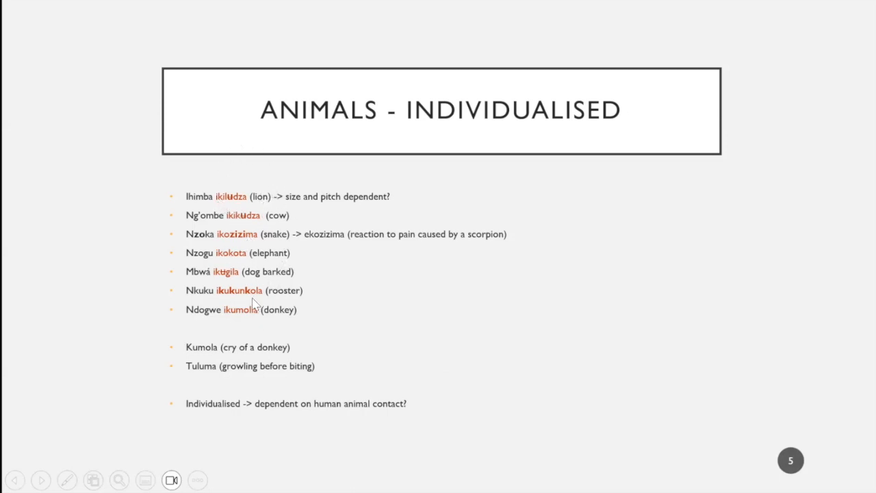
pyautogui.moveTo(468, 323)
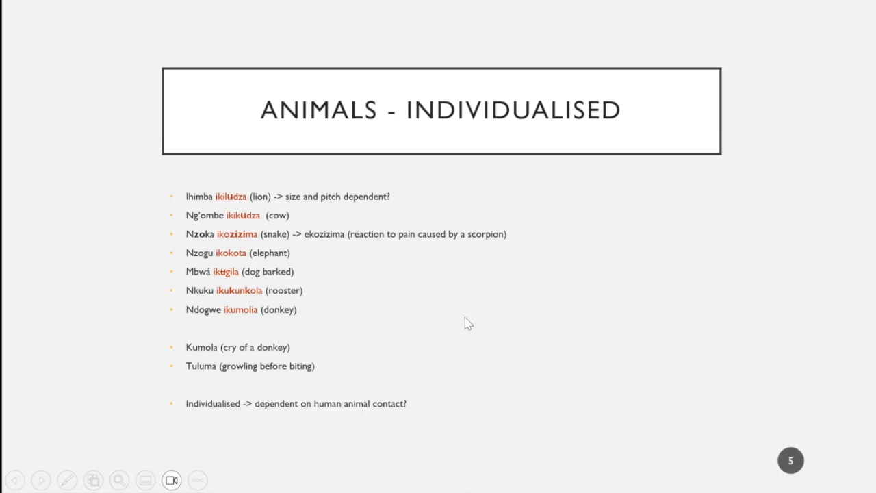
pyautogui.moveTo(279, 170)
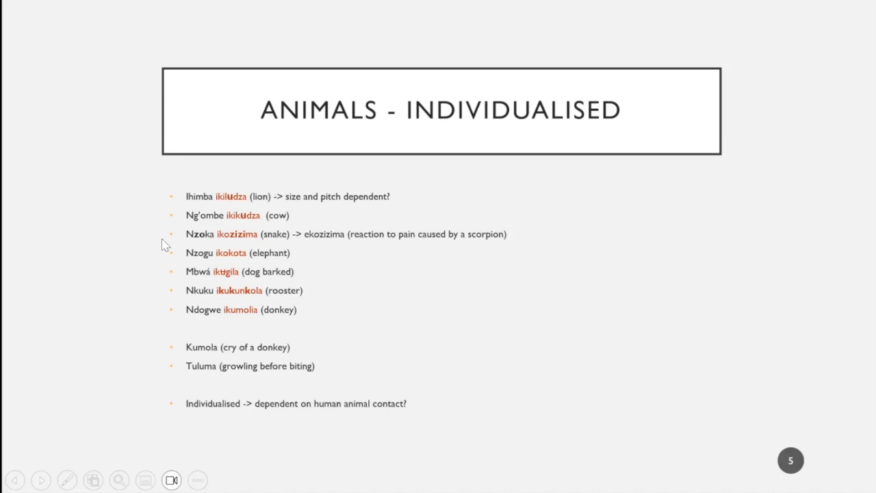
pyautogui.moveTo(181, 213)
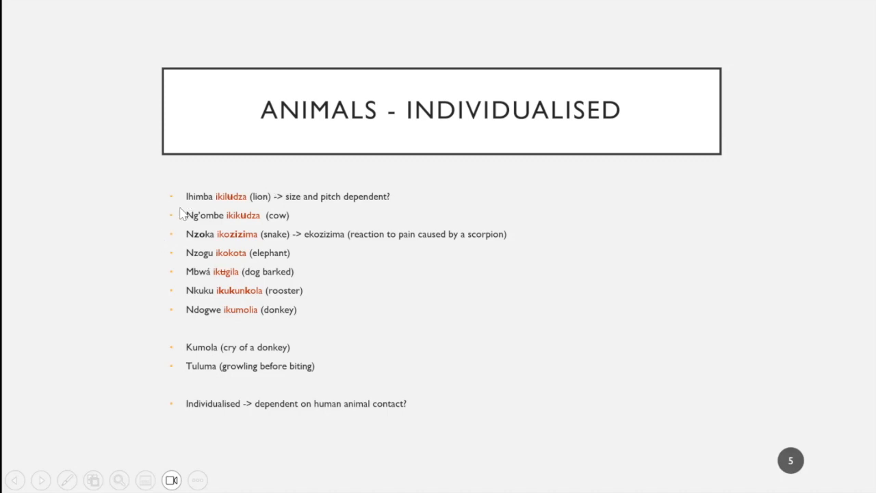
pyautogui.moveTo(189, 197)
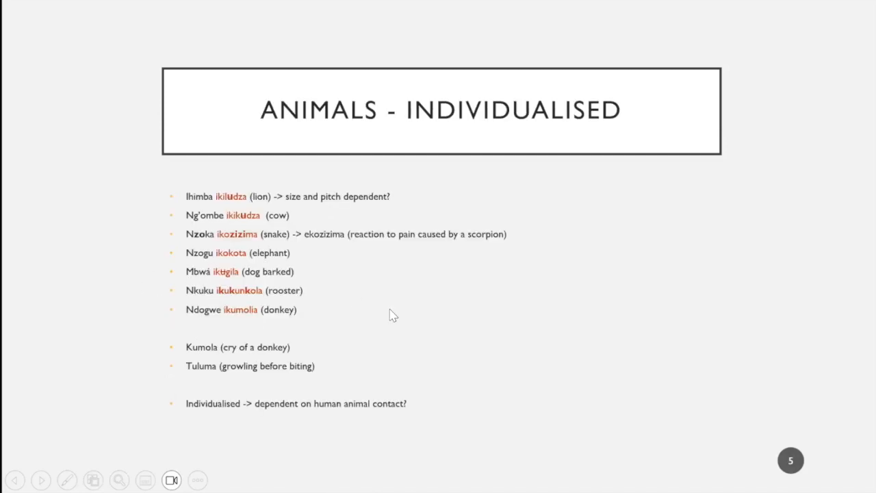
pyautogui.moveTo(167, 171)
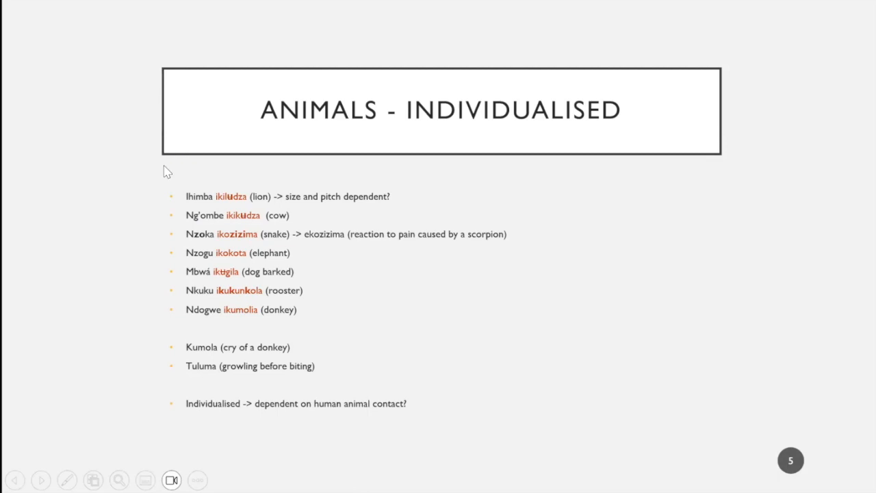
pyautogui.moveTo(116, 260)
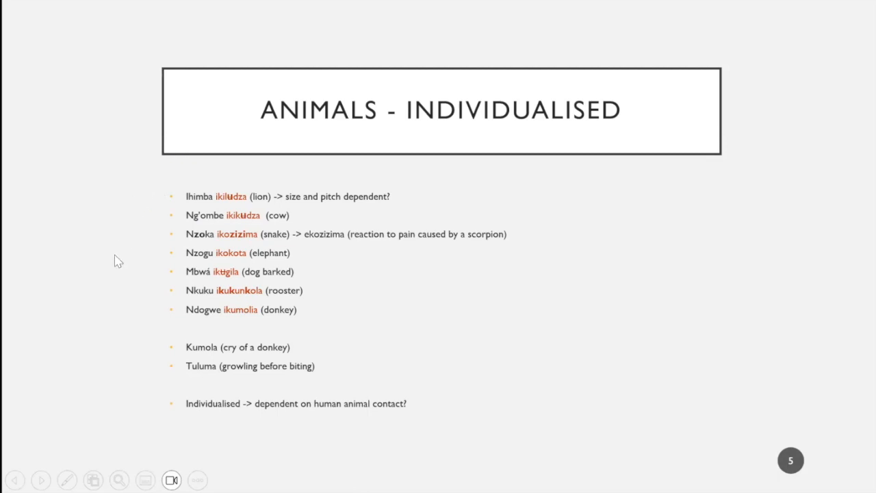
# Step: Advance the slideshow to the Hitting/Striking (Kukuwa) slide comparing whistle, kick and drum phrases
pyautogui.click(15, 479)
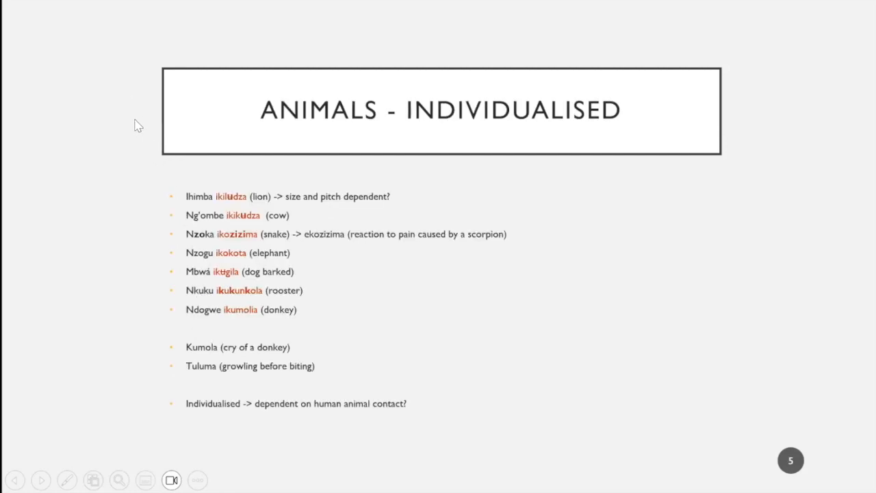
pyautogui.moveTo(214, 217)
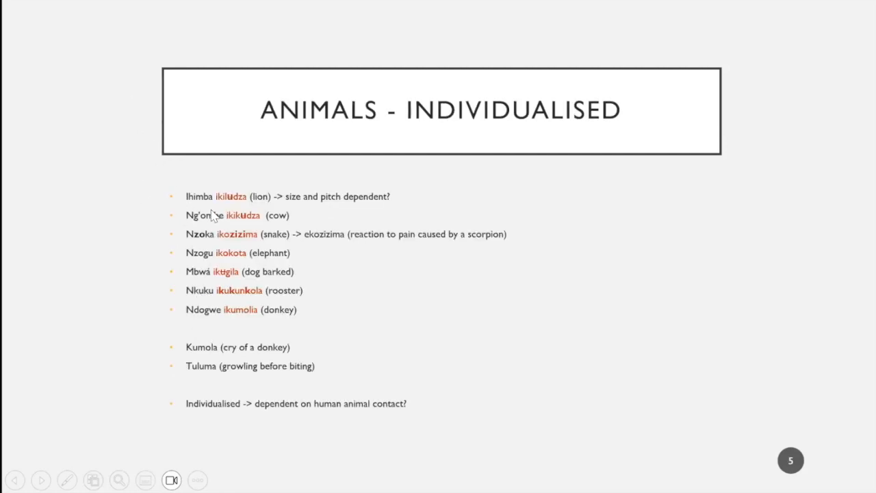
pyautogui.moveTo(161, 204)
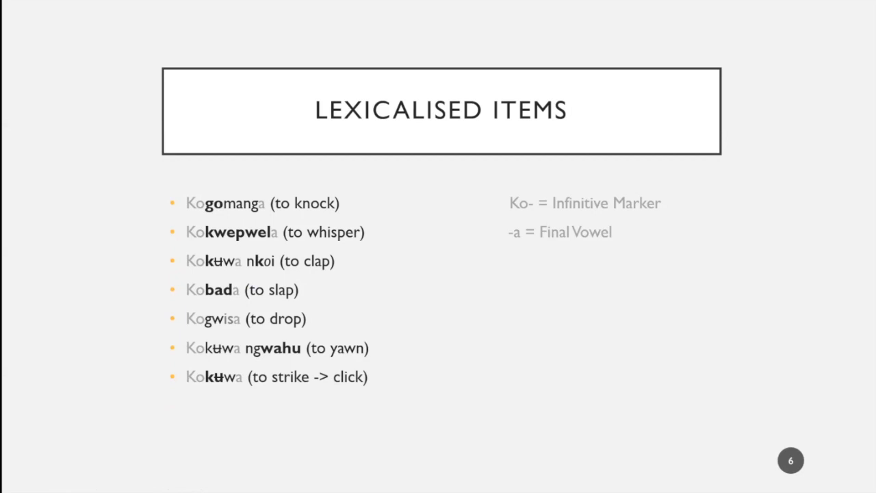
pyautogui.moveTo(241, 217)
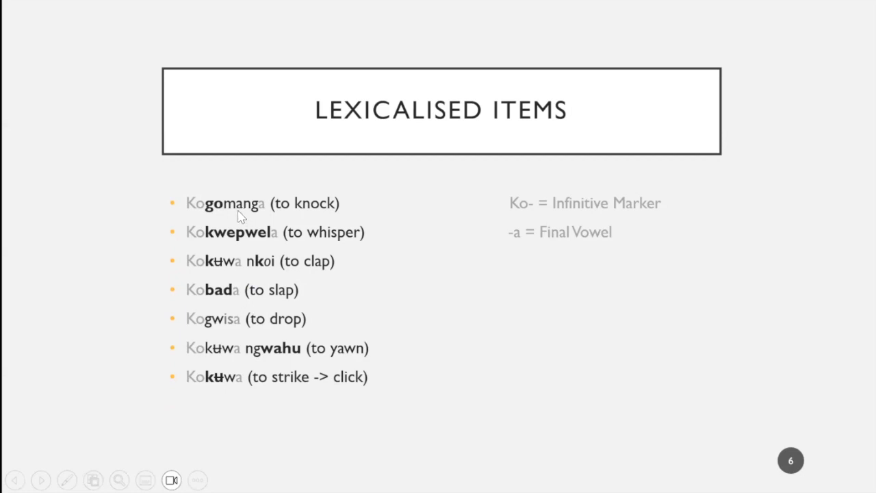
pyautogui.moveTo(219, 214)
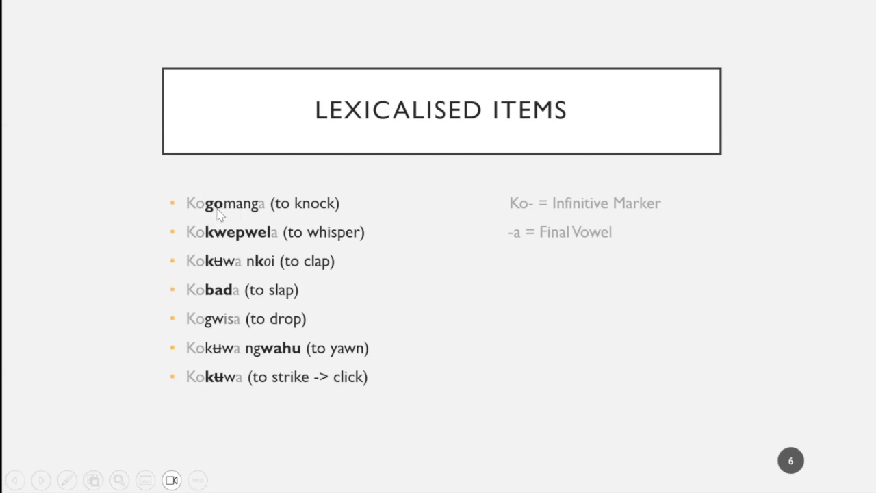
pyautogui.moveTo(214, 200)
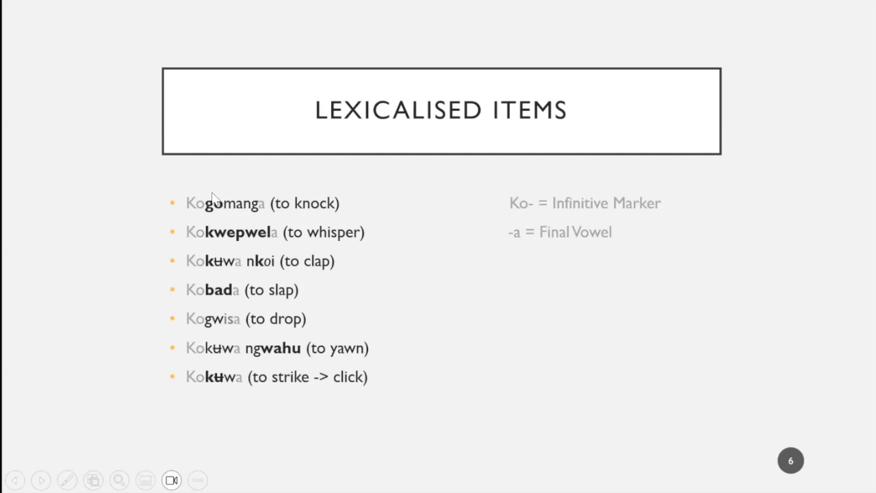
pyautogui.moveTo(221, 228)
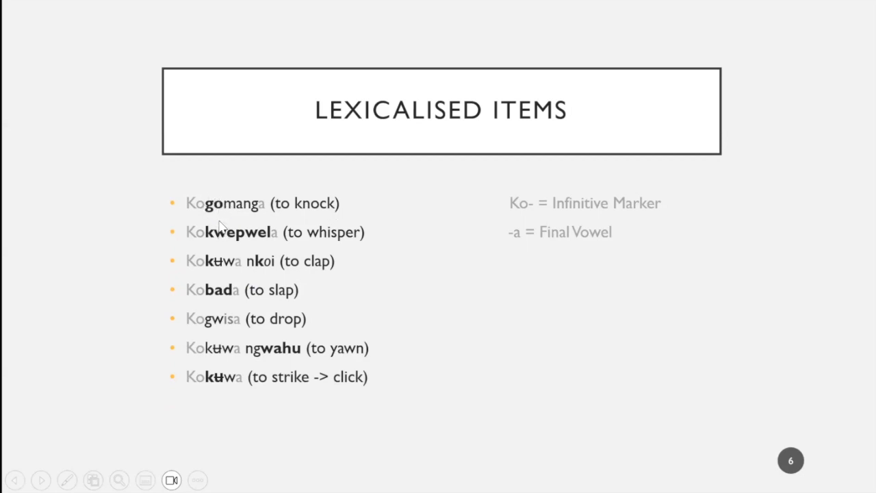
pyautogui.moveTo(272, 239)
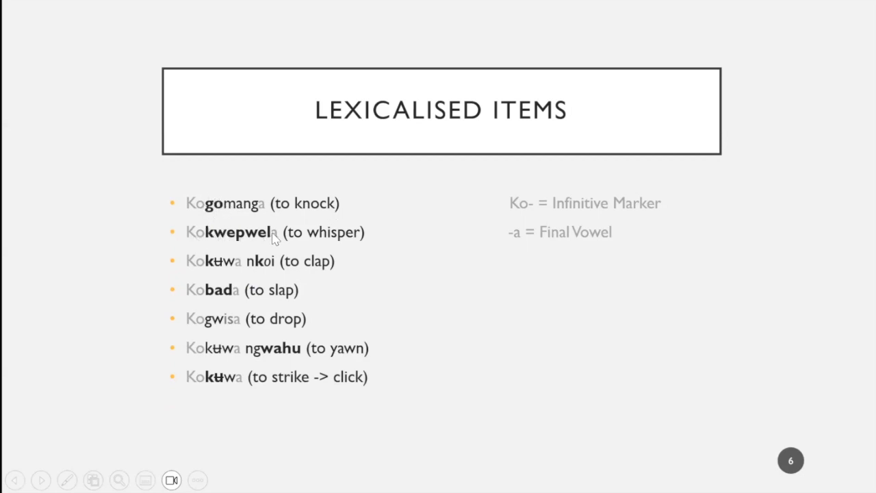
pyautogui.moveTo(222, 270)
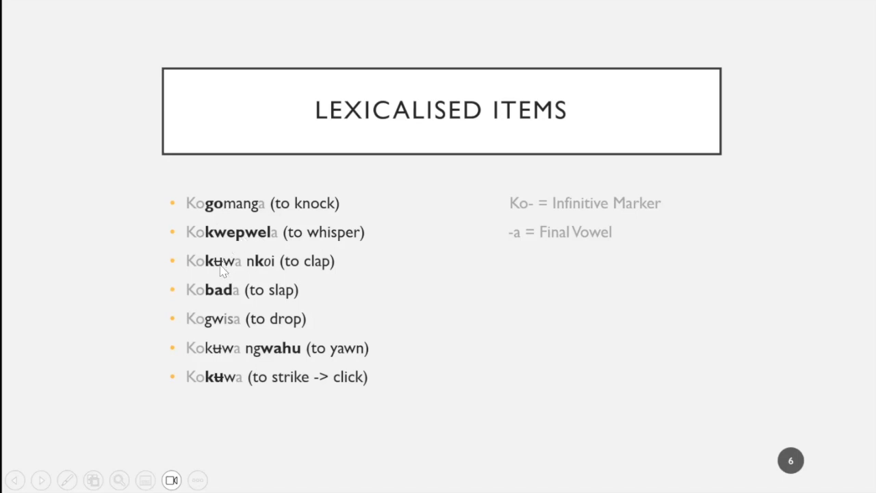
pyautogui.moveTo(307, 268)
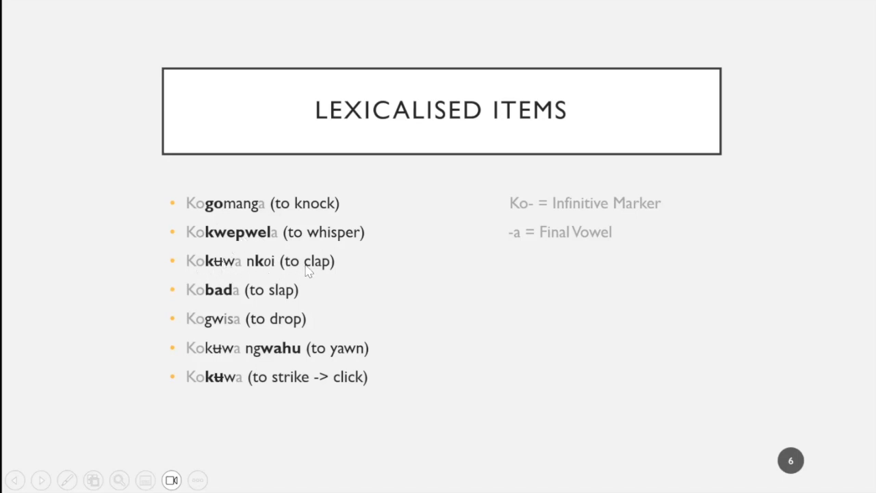
pyautogui.moveTo(212, 283)
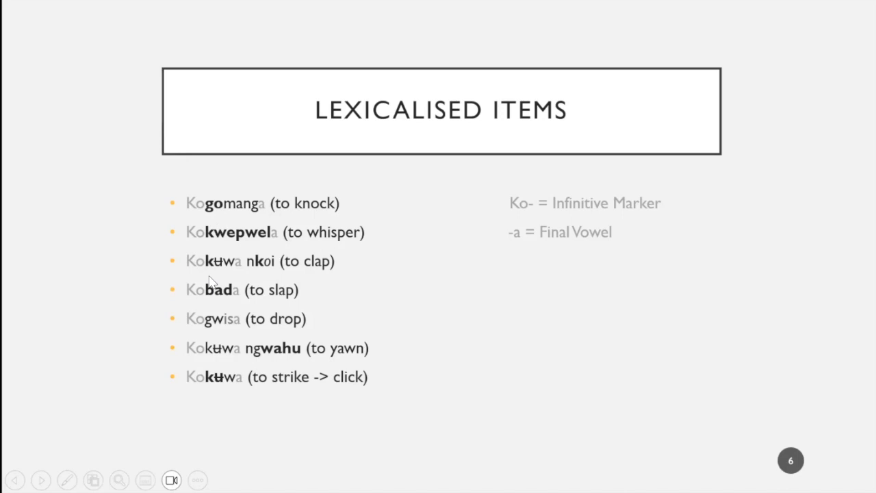
pyautogui.moveTo(375, 296)
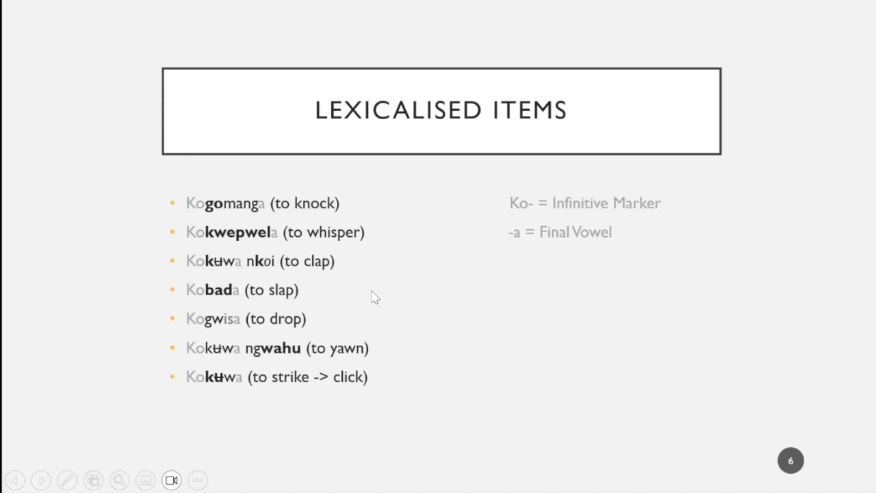
pyautogui.moveTo(269, 291)
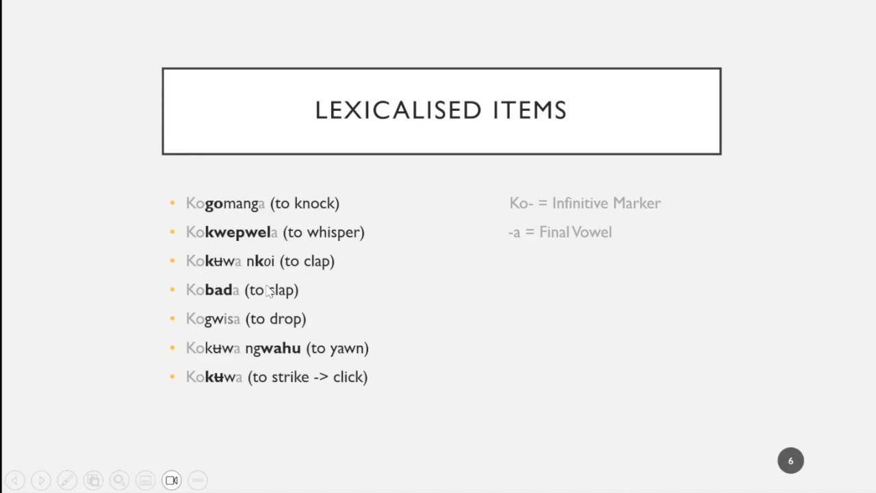
pyautogui.moveTo(205, 316)
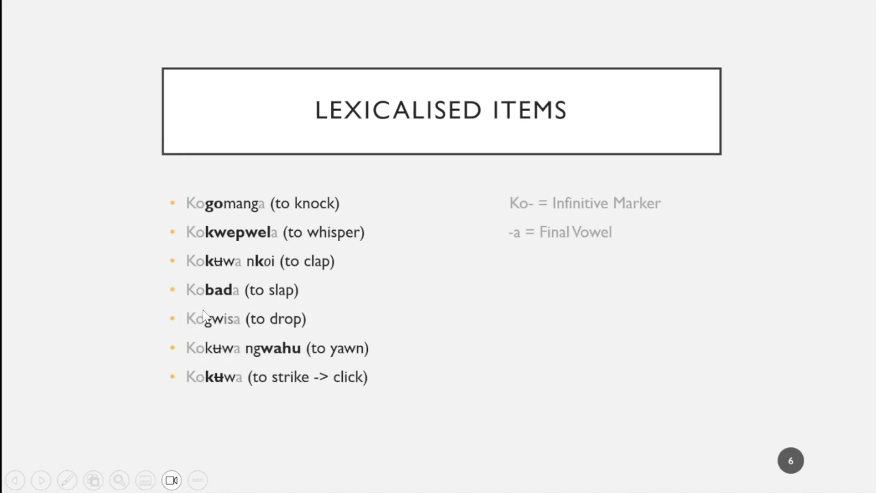
pyautogui.moveTo(214, 332)
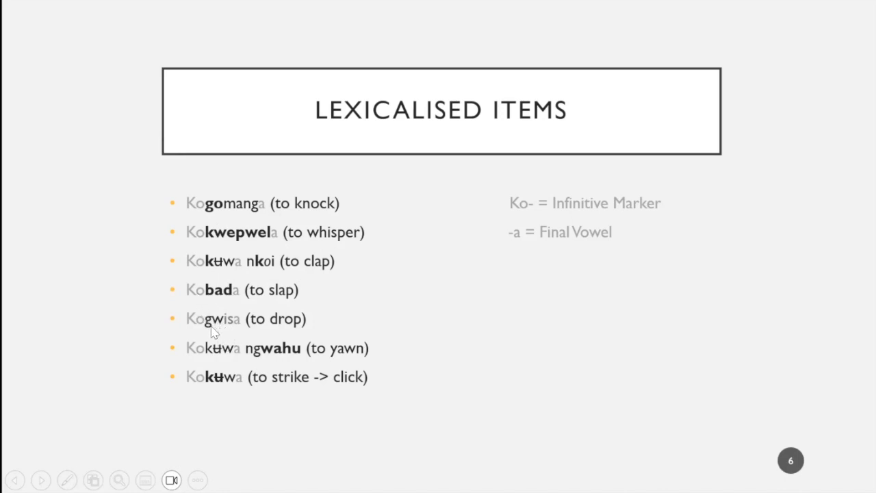
pyautogui.moveTo(197, 170)
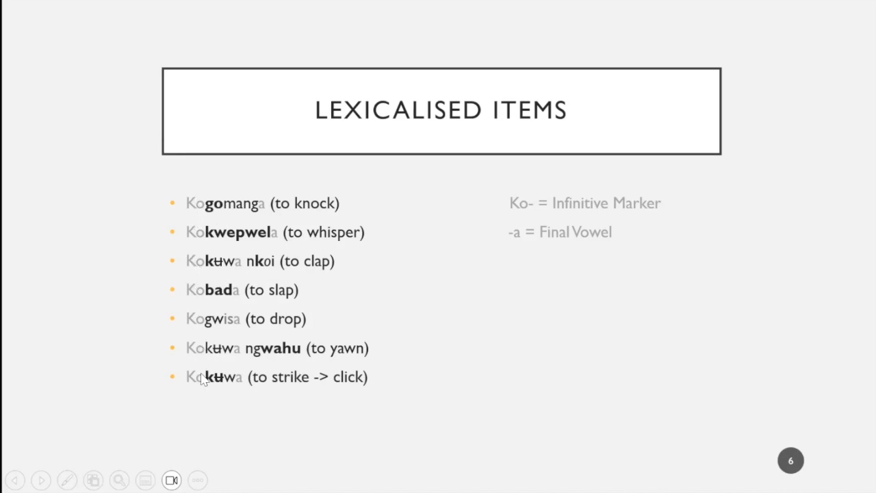
pyautogui.moveTo(184, 389)
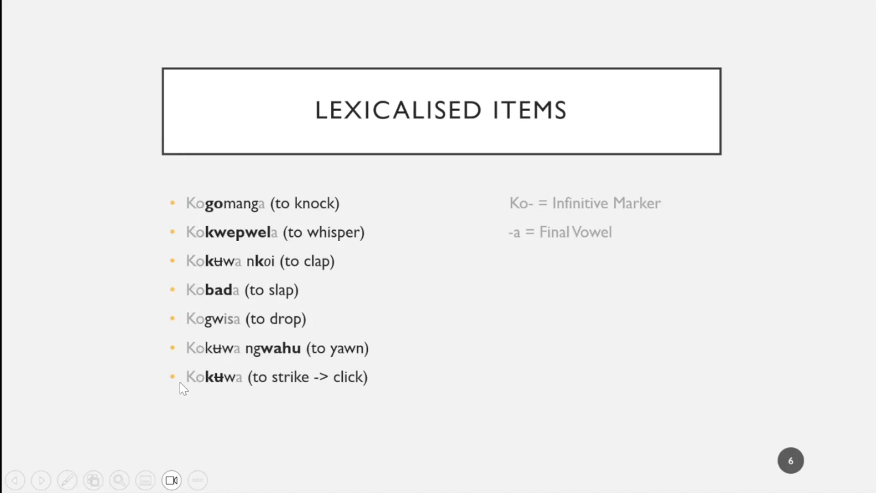
pyautogui.moveTo(197, 295)
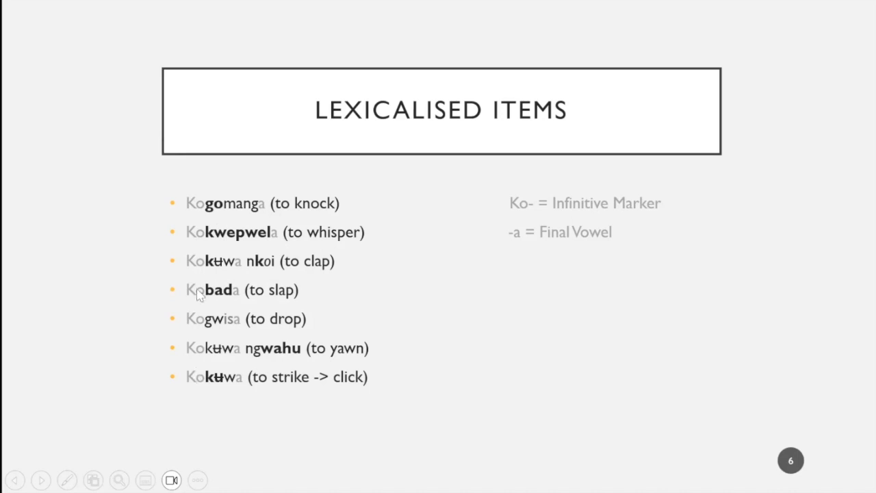
pyautogui.moveTo(269, 166)
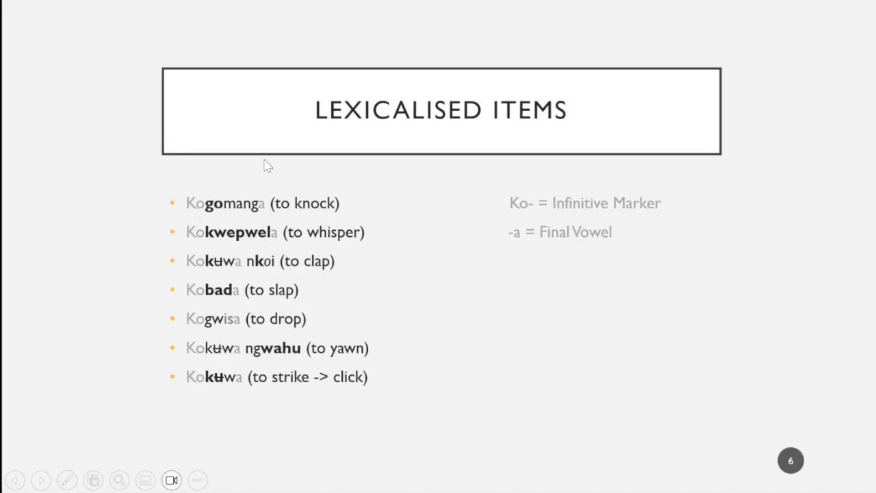
pyautogui.moveTo(276, 216)
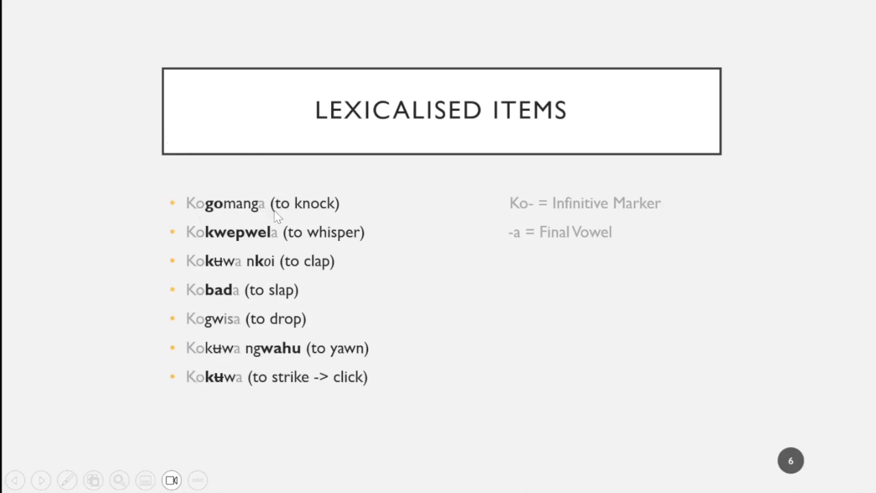
pyautogui.moveTo(463, 348)
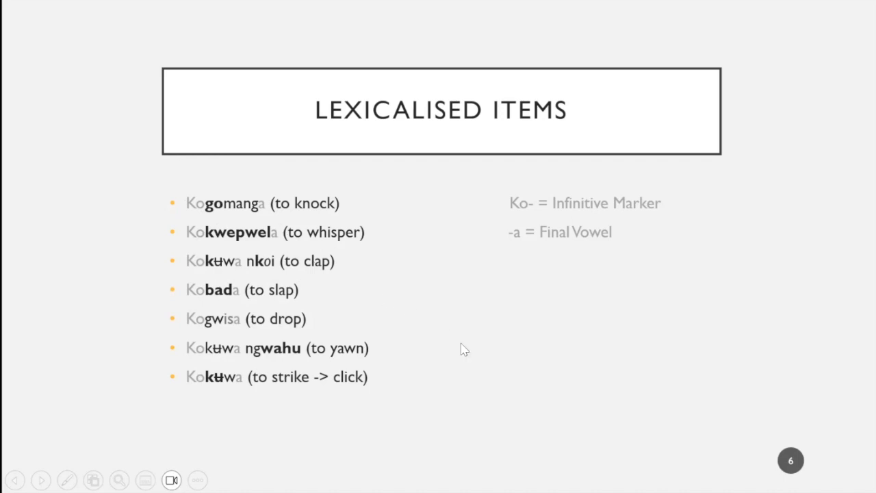
pyautogui.moveTo(472, 365)
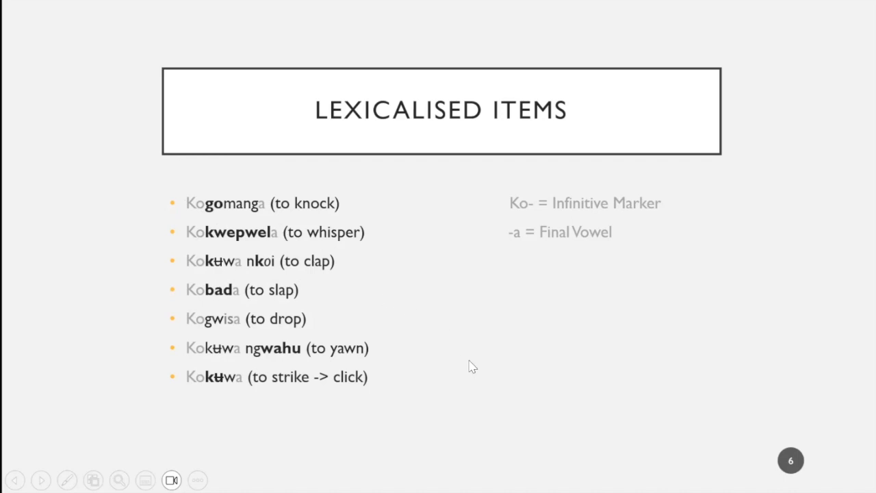
pyautogui.moveTo(411, 383)
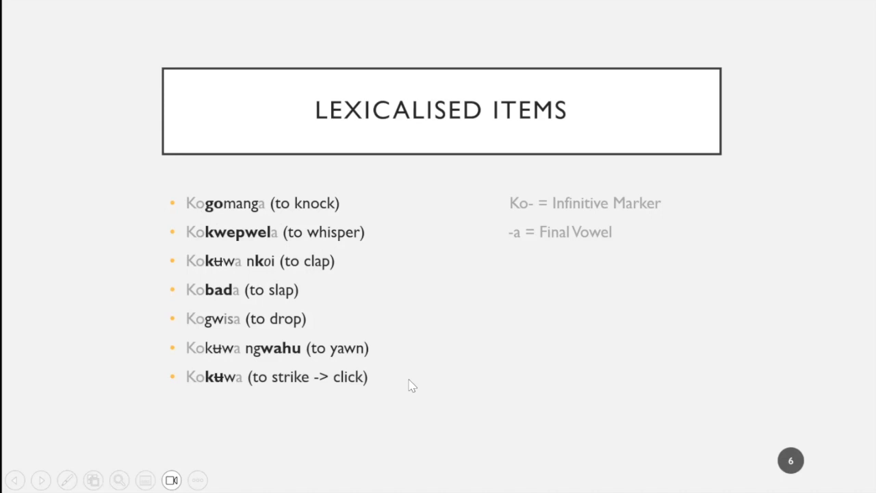
pyautogui.moveTo(293, 239)
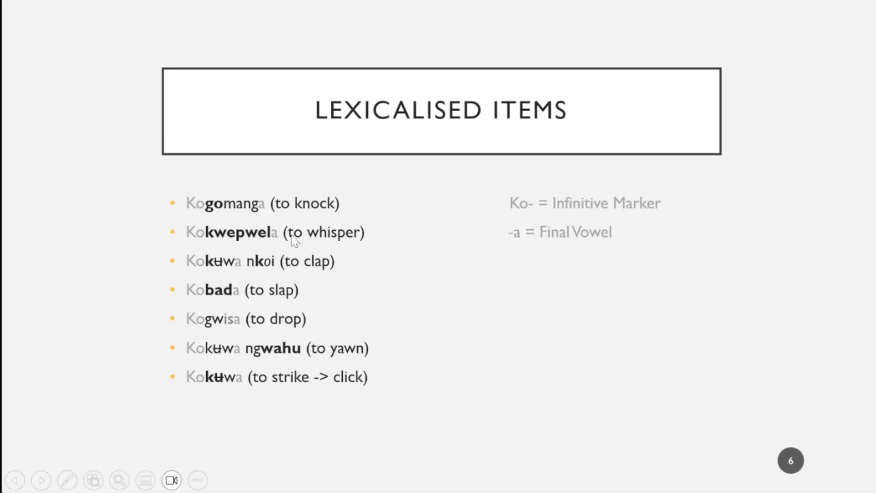
pyautogui.moveTo(267, 208)
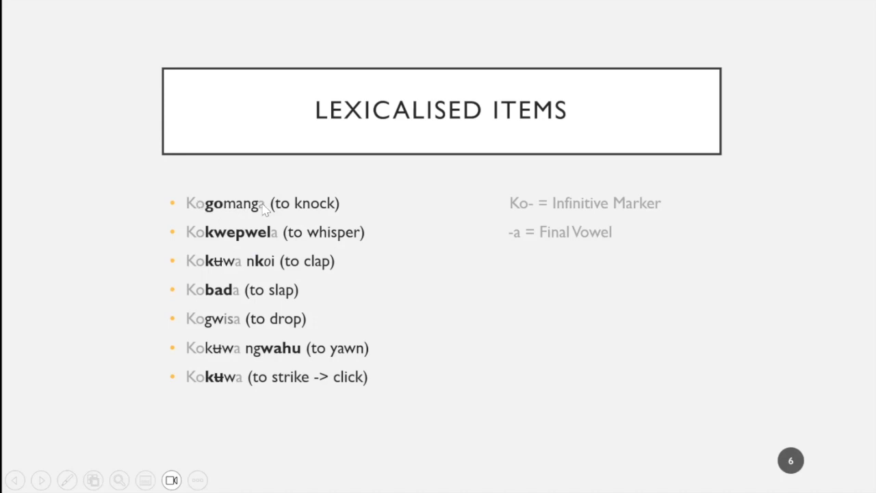
pyautogui.moveTo(239, 206)
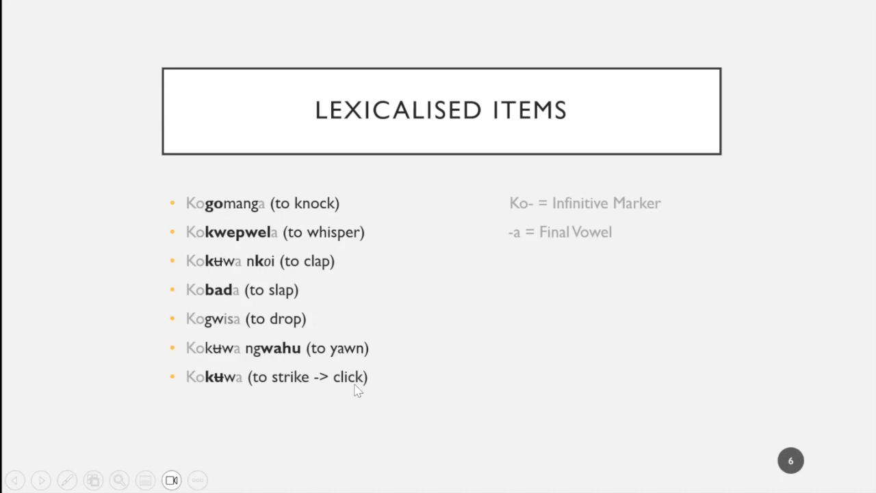
pyautogui.moveTo(203, 335)
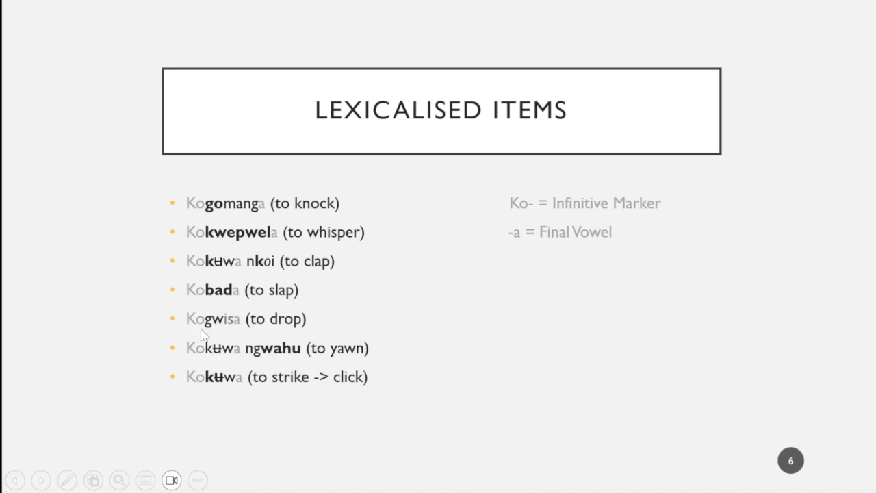
pyautogui.moveTo(227, 330)
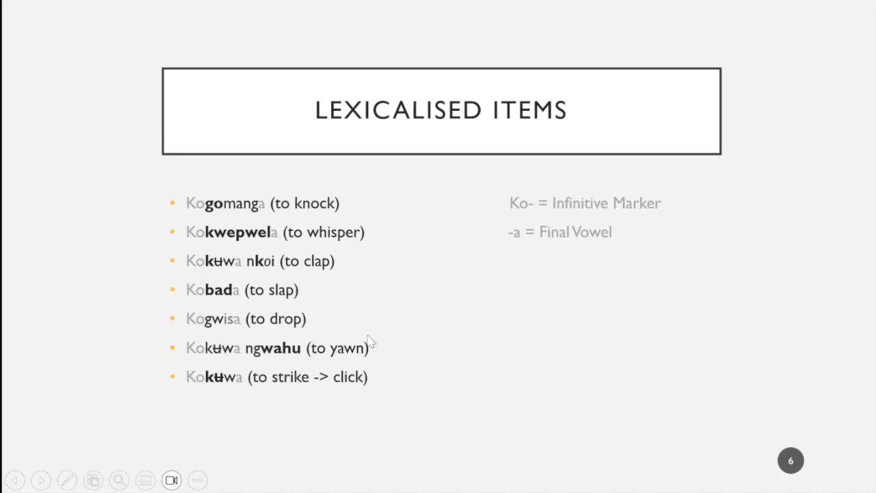
pyautogui.moveTo(202, 318)
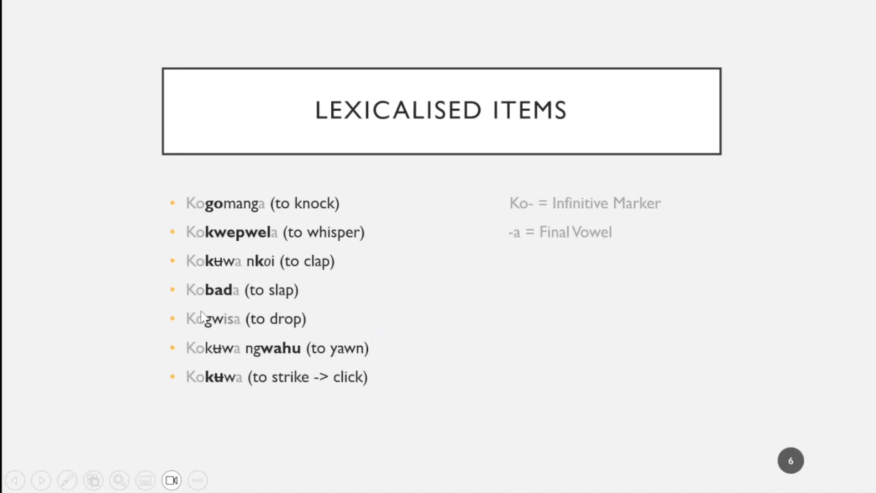
pyautogui.moveTo(199, 324)
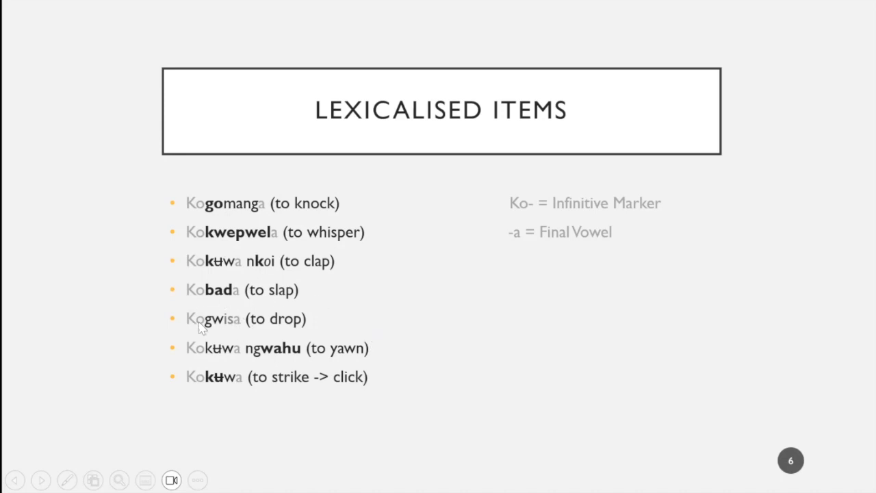
pyautogui.moveTo(267, 333)
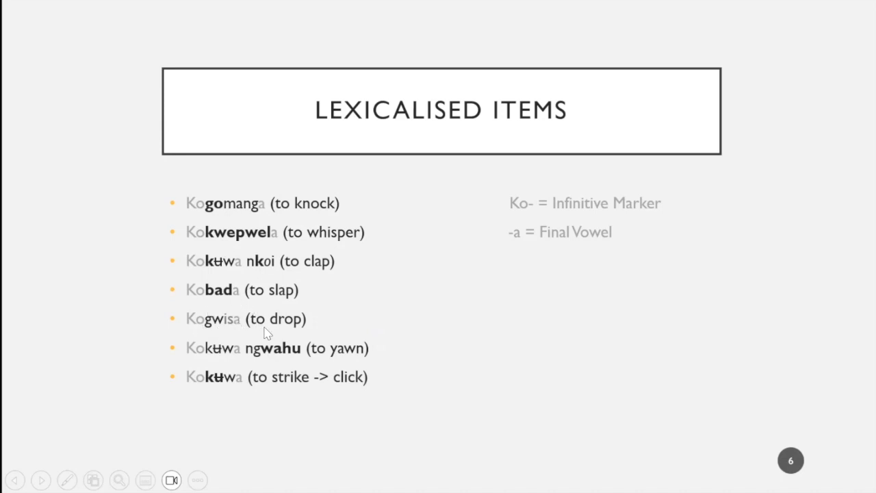
pyautogui.moveTo(395, 319)
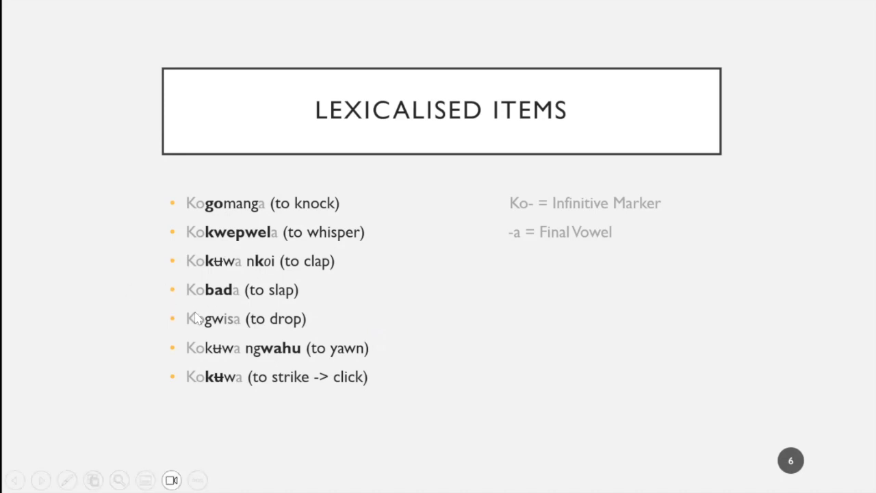
pyautogui.moveTo(227, 307)
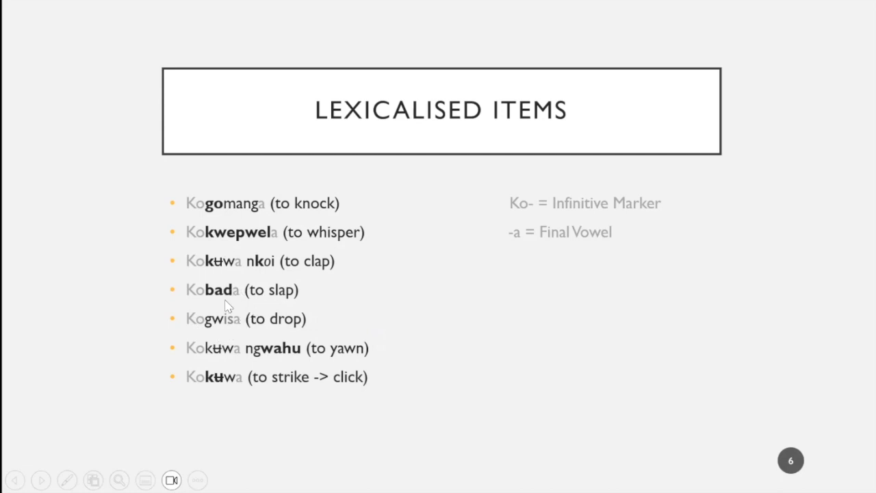
pyautogui.moveTo(336, 361)
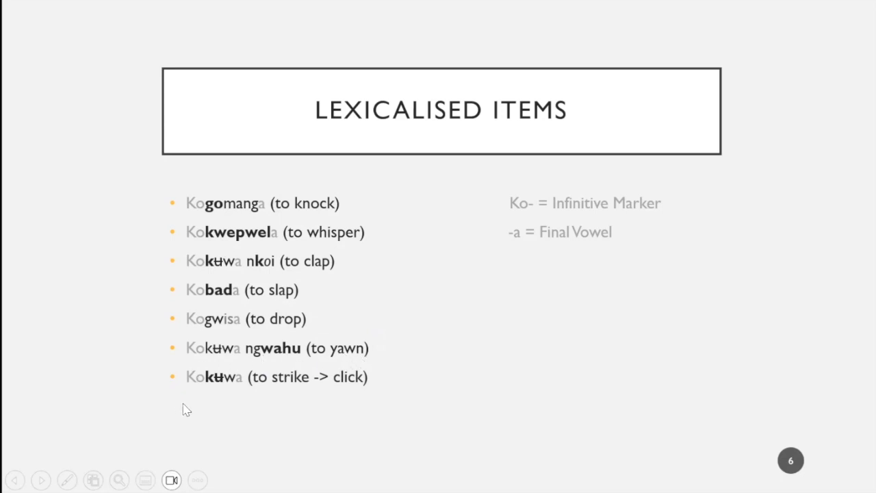
pyautogui.moveTo(211, 363)
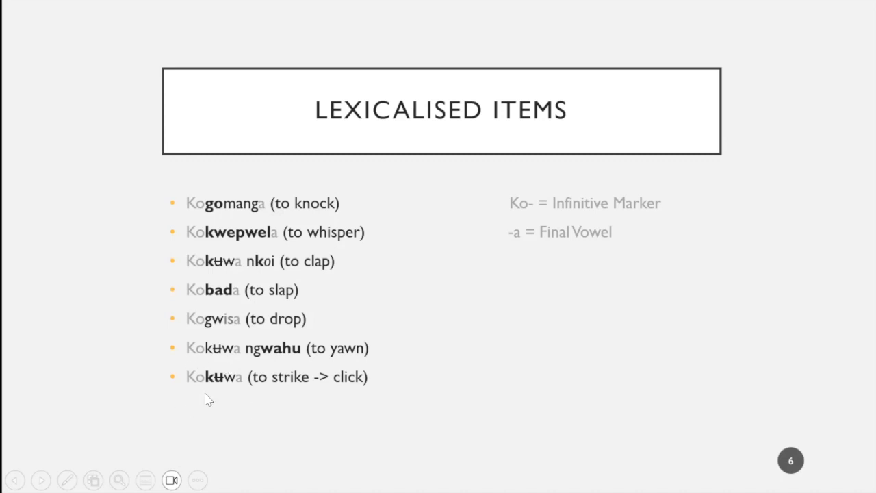
pyautogui.moveTo(235, 396)
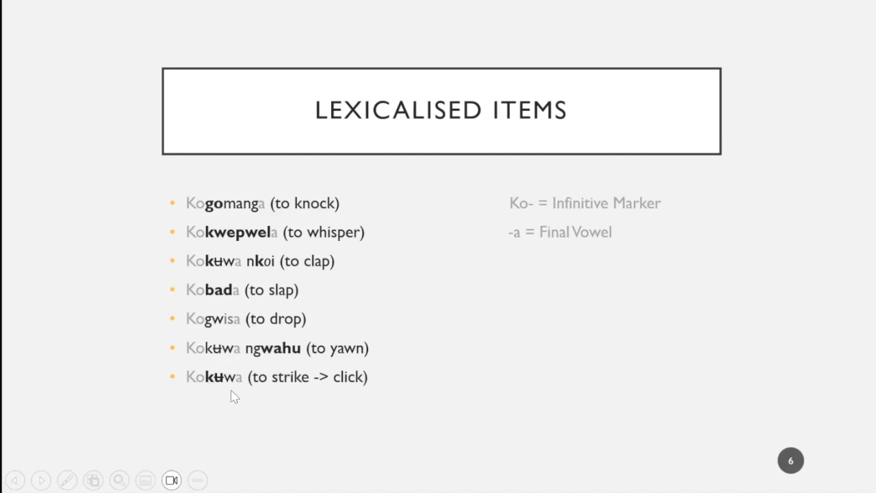
pyautogui.moveTo(688, 353)
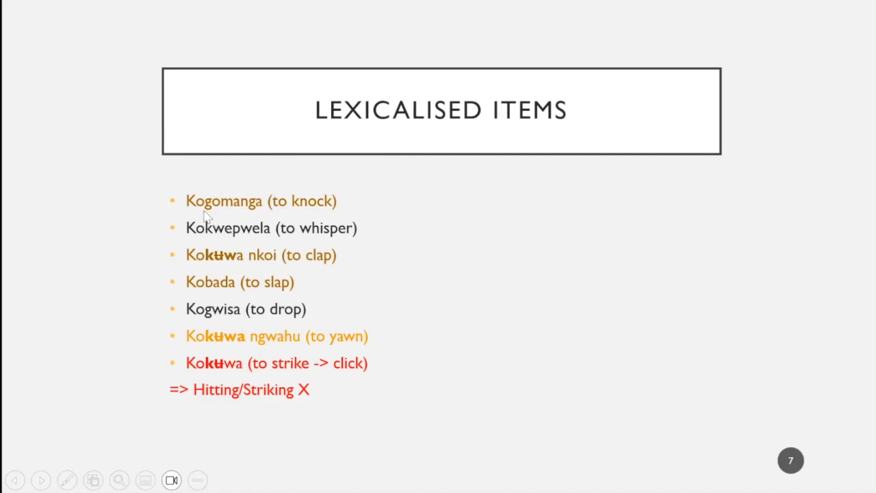
pyautogui.moveTo(139, 230)
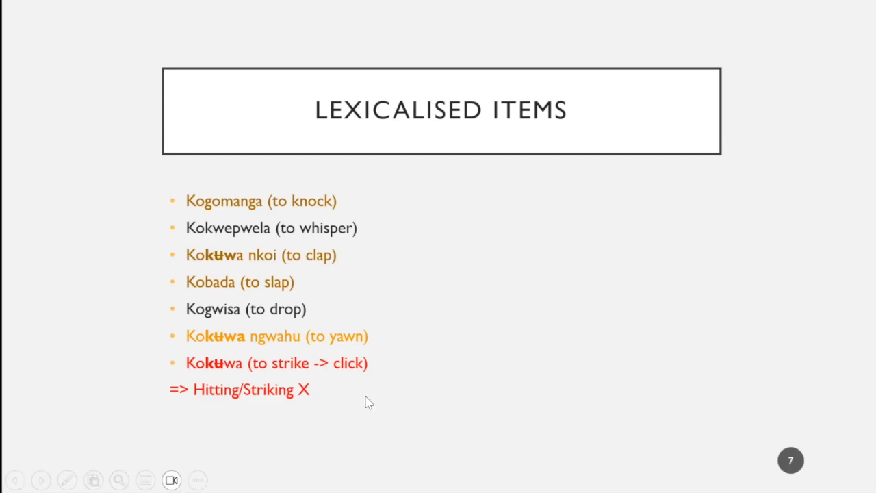
pyautogui.moveTo(486, 436)
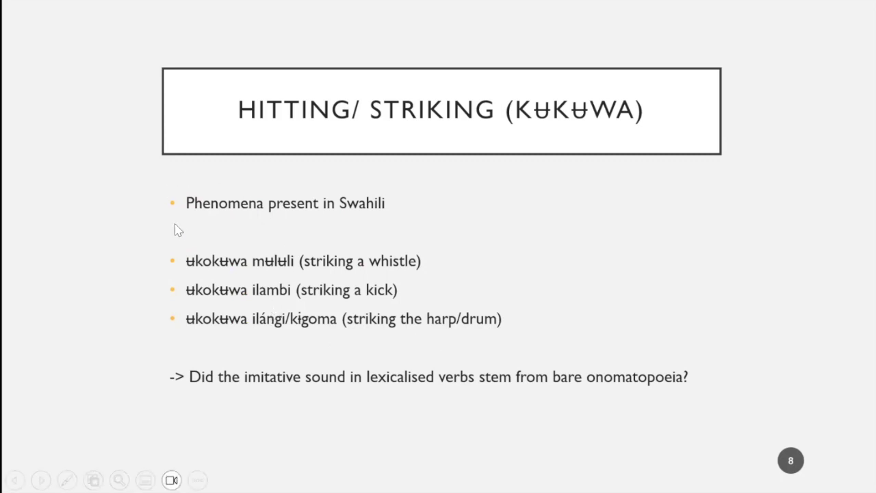
pyautogui.moveTo(103, 235)
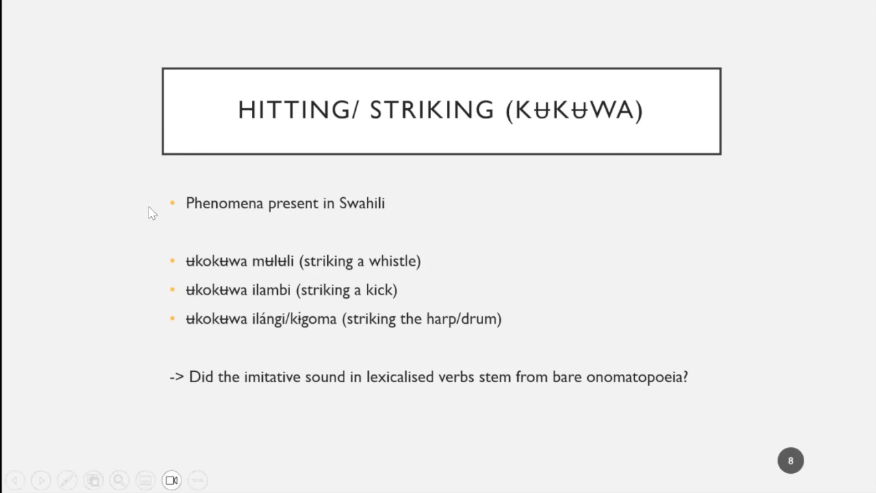
pyautogui.moveTo(163, 277)
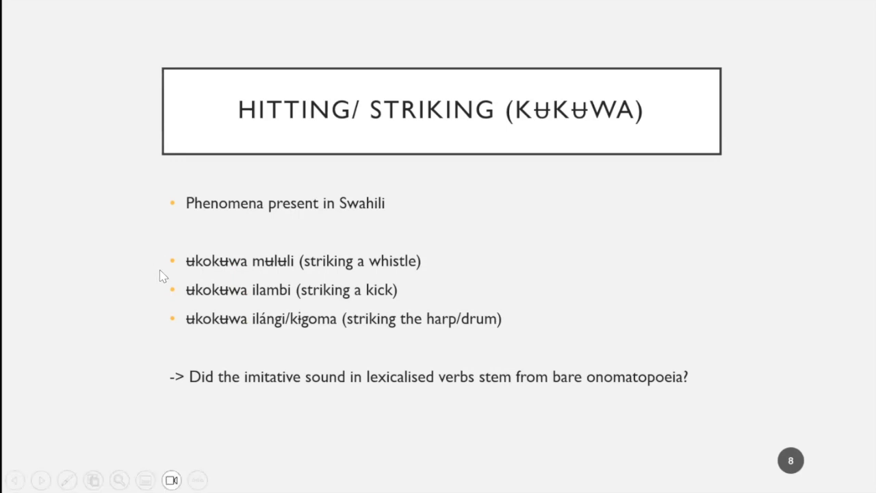
pyautogui.moveTo(230, 274)
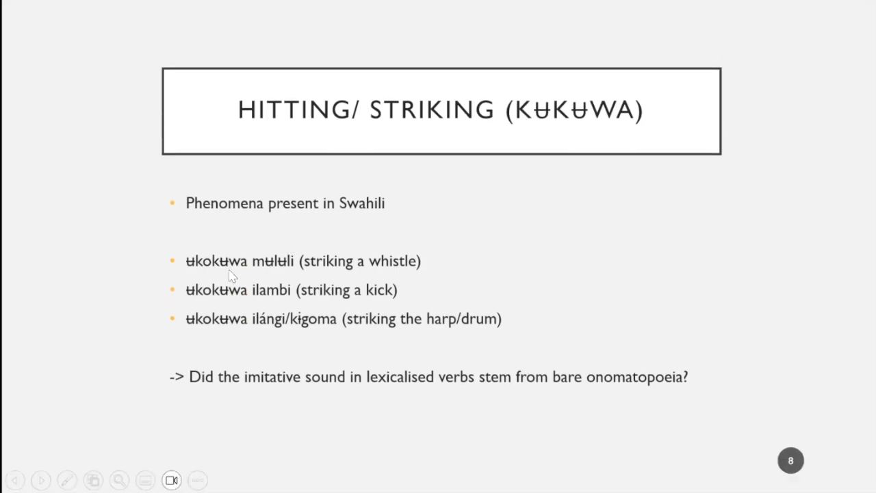
pyautogui.moveTo(419, 267)
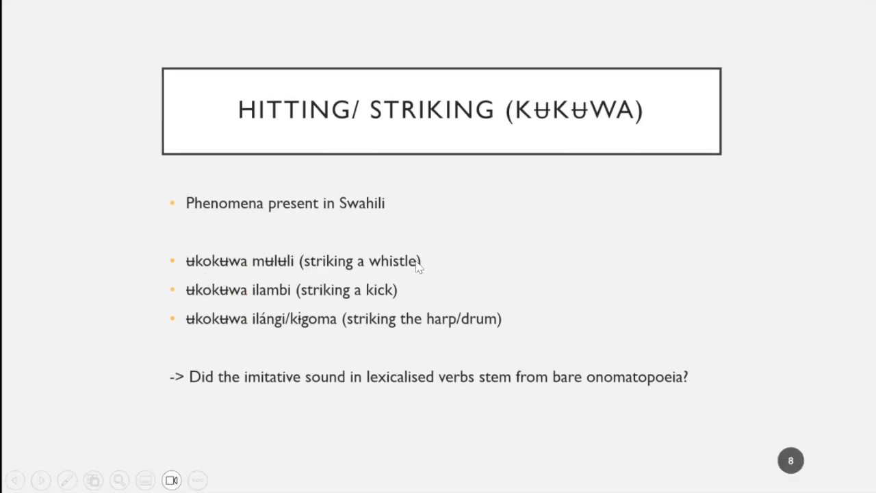
pyautogui.moveTo(394, 358)
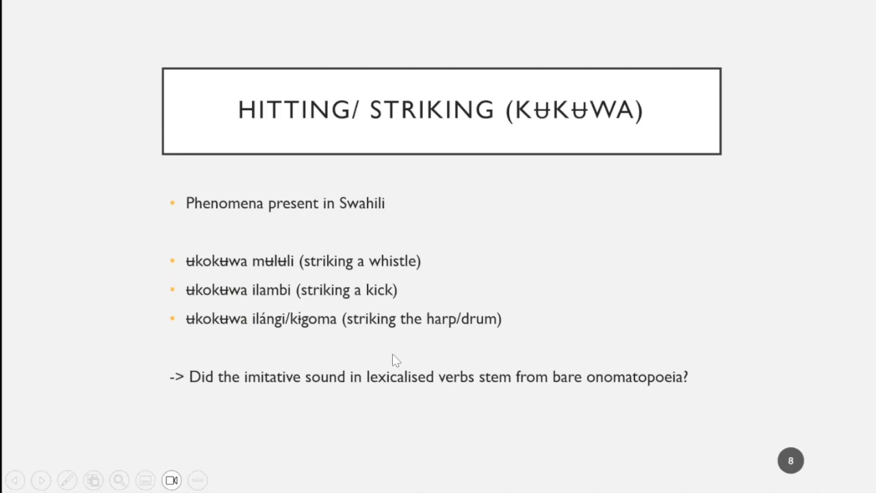
pyautogui.moveTo(422, 348)
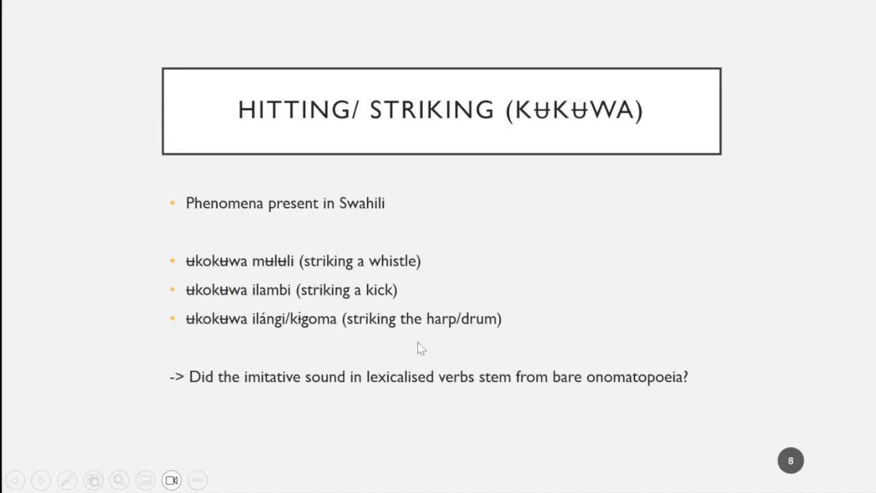
pyautogui.moveTo(95, 298)
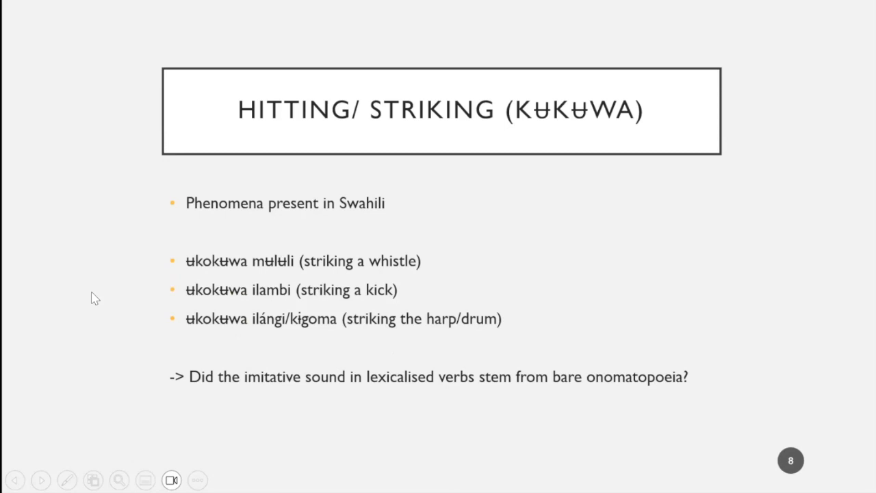
pyautogui.moveTo(101, 304)
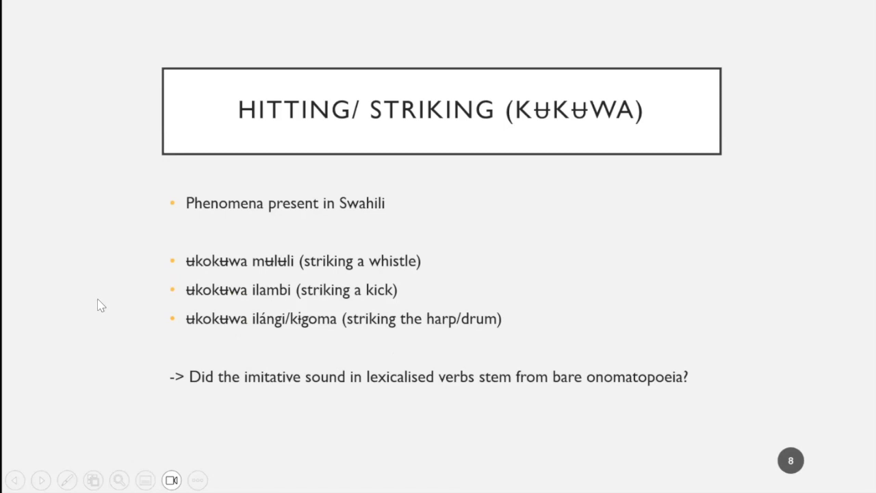
# Step: Return to slide 7, the colour-coded Lexicalised Items list ending with Hitting/Striking X
pyautogui.click(15, 479)
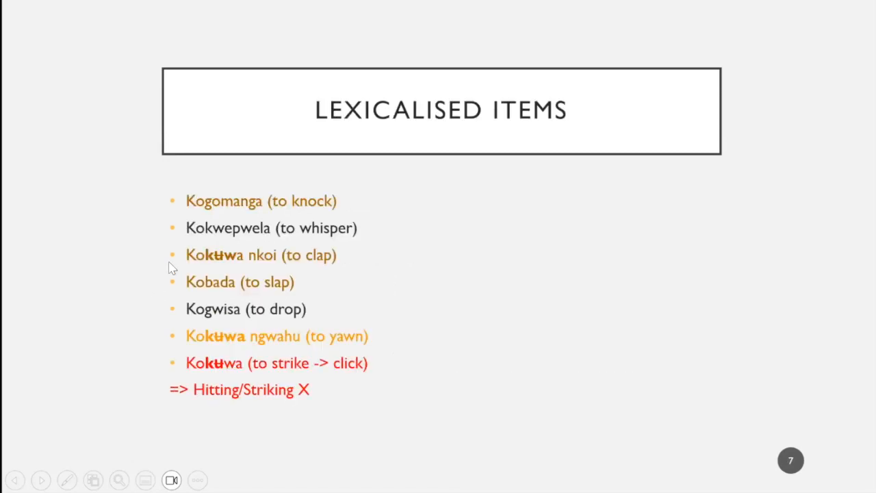
pyautogui.moveTo(246, 249)
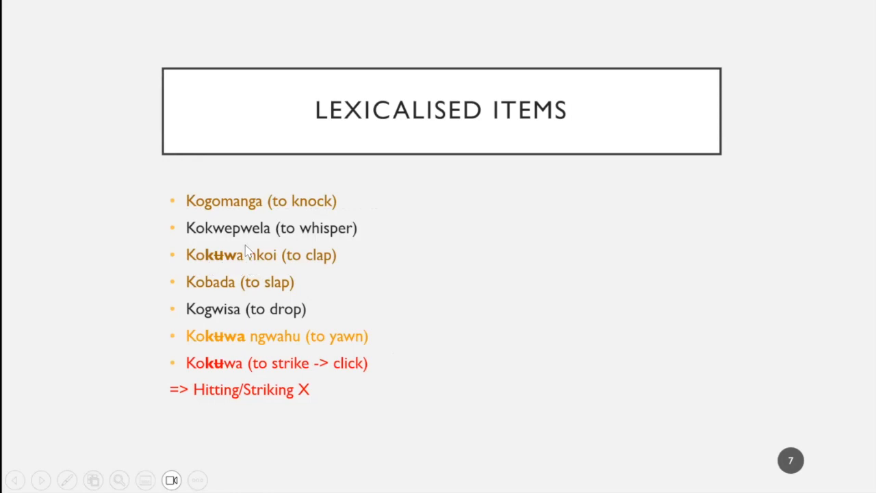
pyautogui.moveTo(267, 267)
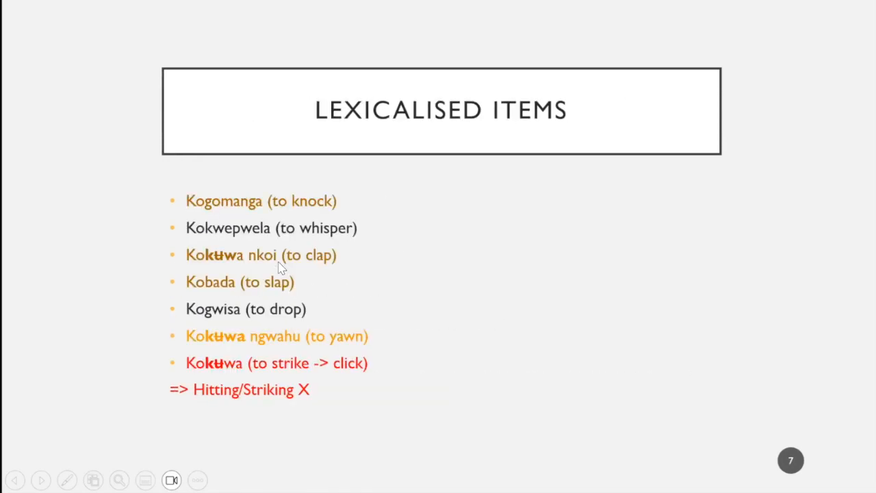
pyautogui.moveTo(290, 208)
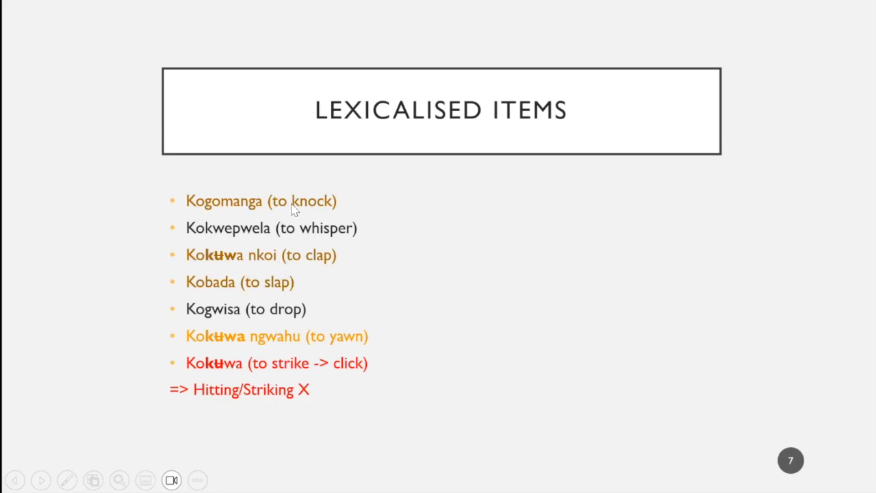
pyautogui.moveTo(189, 232)
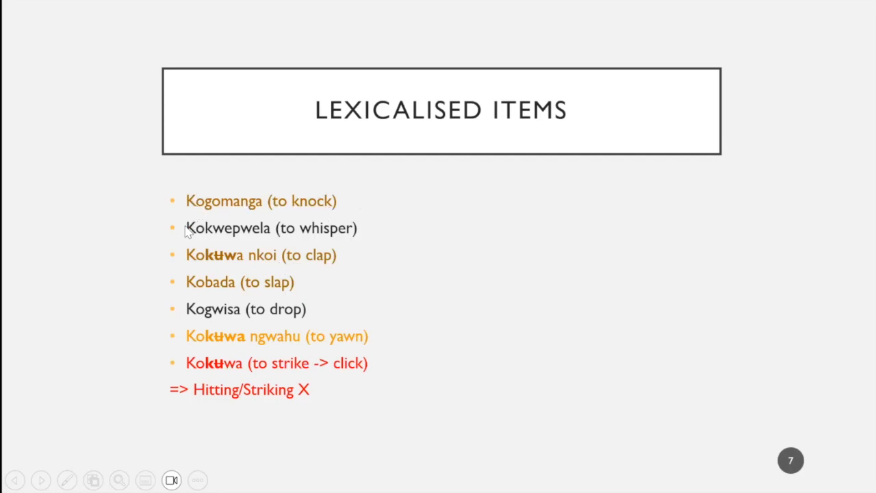
pyautogui.moveTo(345, 245)
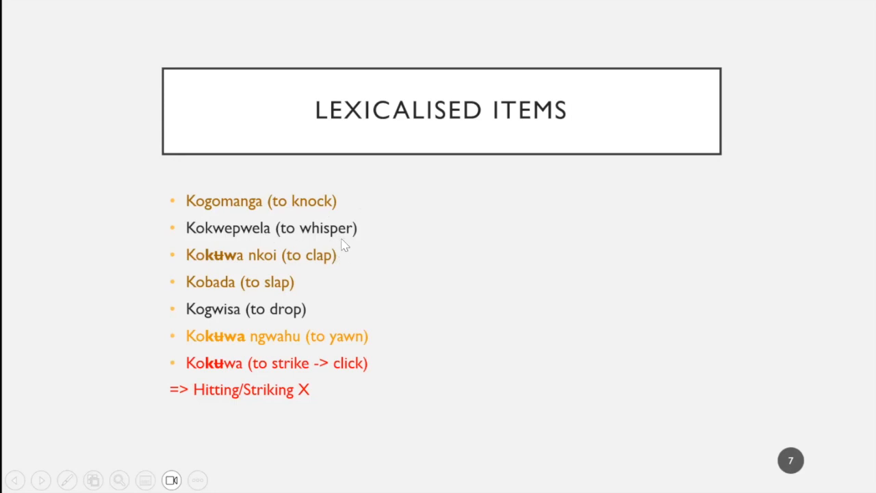
pyautogui.moveTo(190, 216)
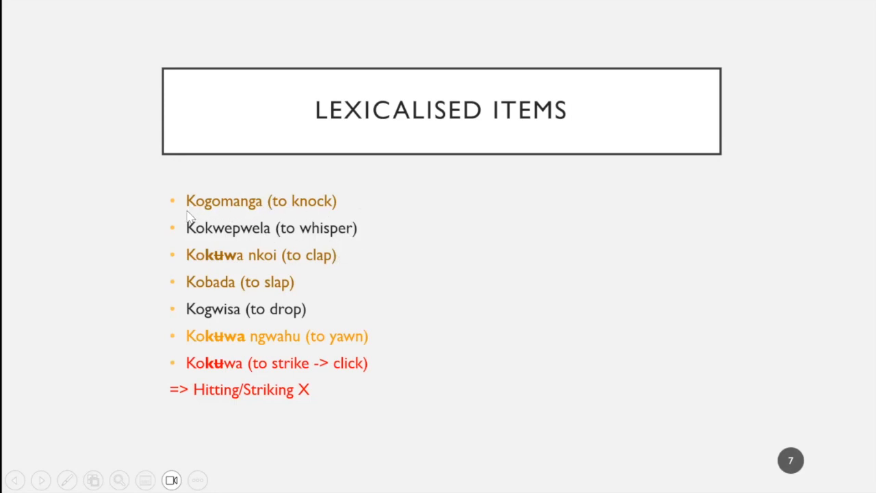
pyautogui.moveTo(553, 402)
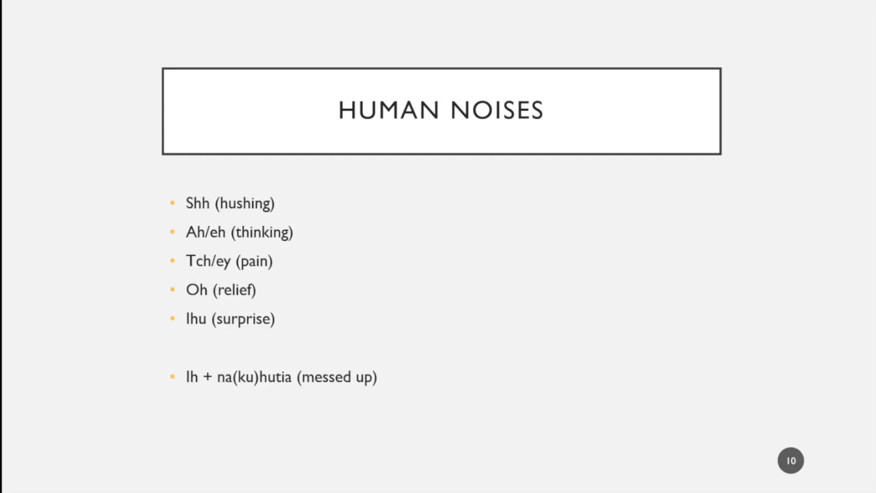
pyautogui.moveTo(363, 389)
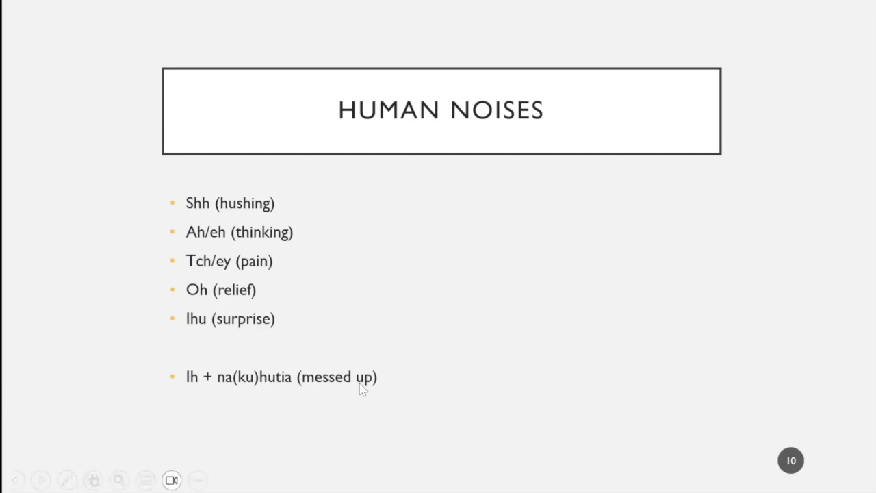
pyautogui.moveTo(191, 373)
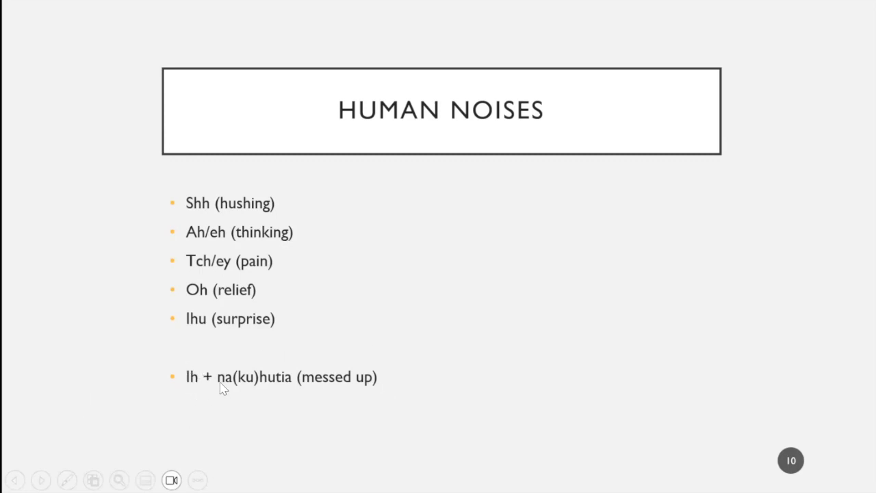
pyautogui.moveTo(286, 383)
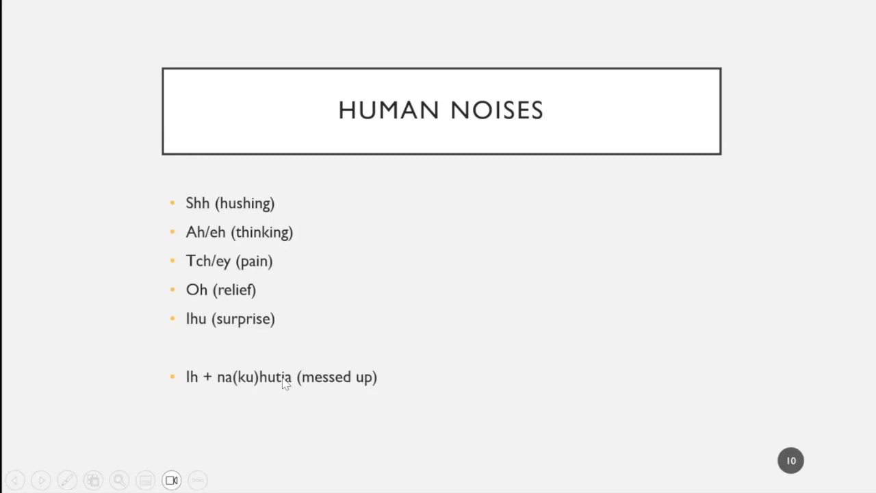
pyautogui.moveTo(698, 464)
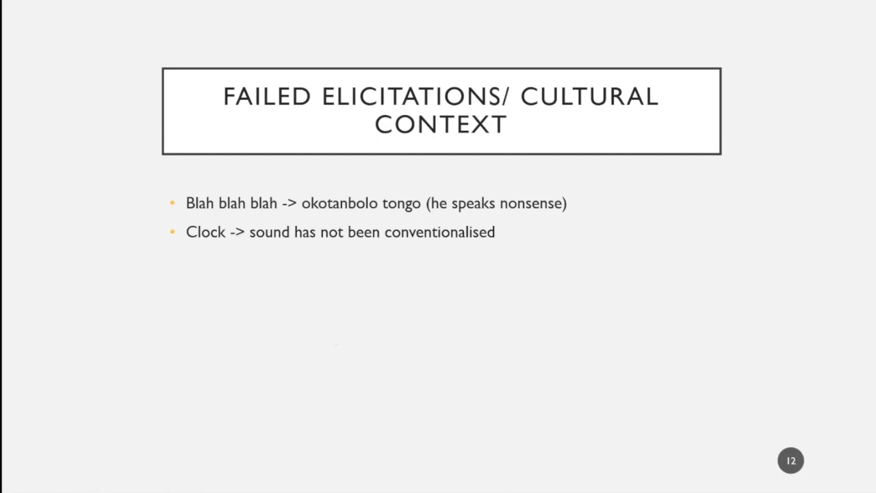
pyautogui.moveTo(39, 408)
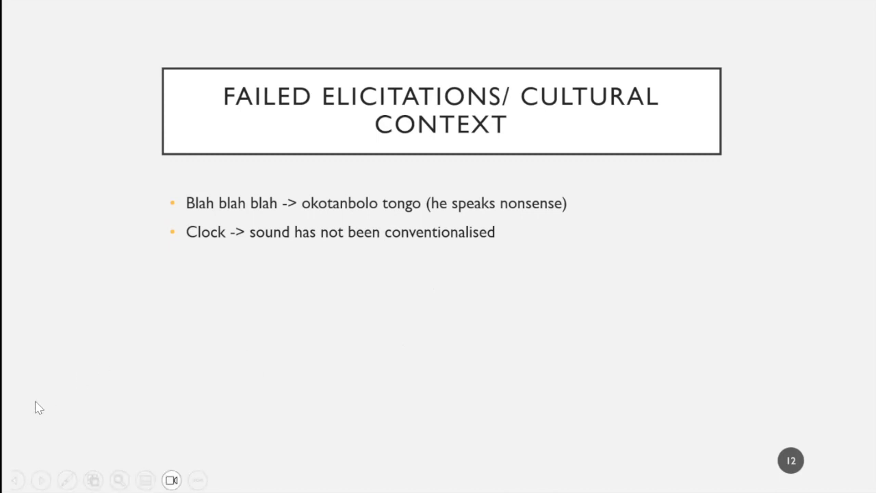
pyautogui.moveTo(220, 267)
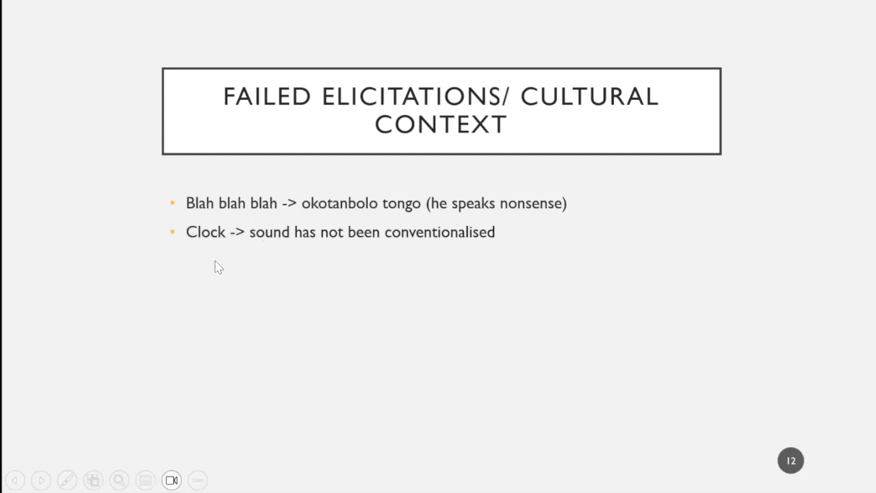
pyautogui.moveTo(186, 230)
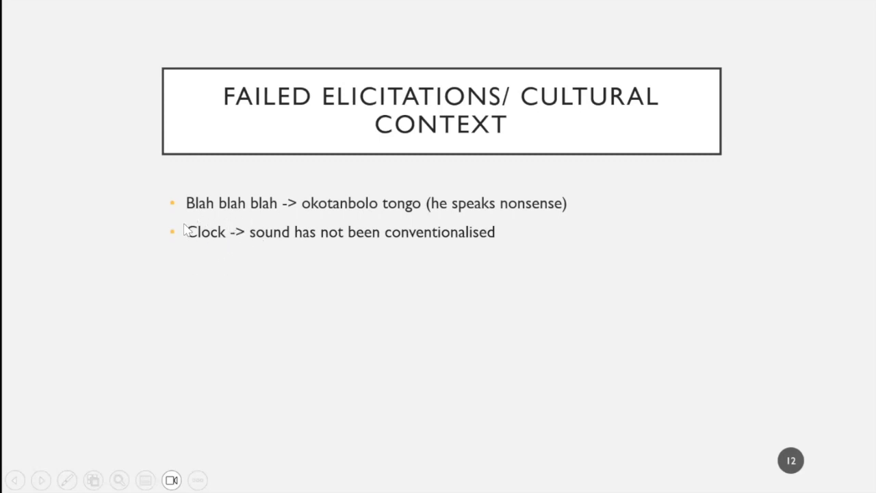
pyautogui.moveTo(236, 253)
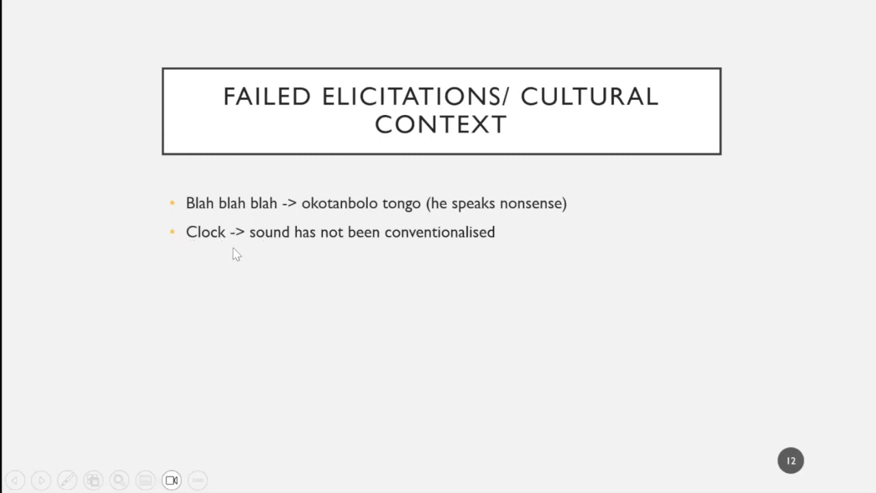
pyautogui.moveTo(495, 263)
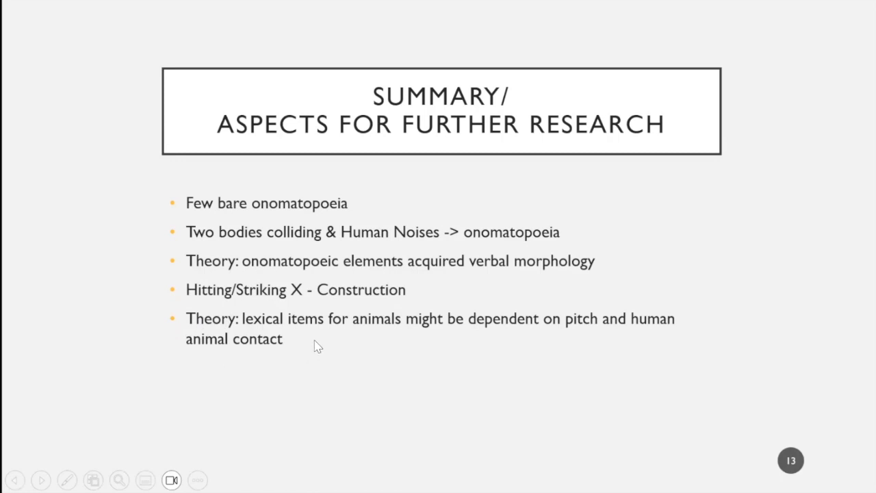
pyautogui.moveTo(349, 364)
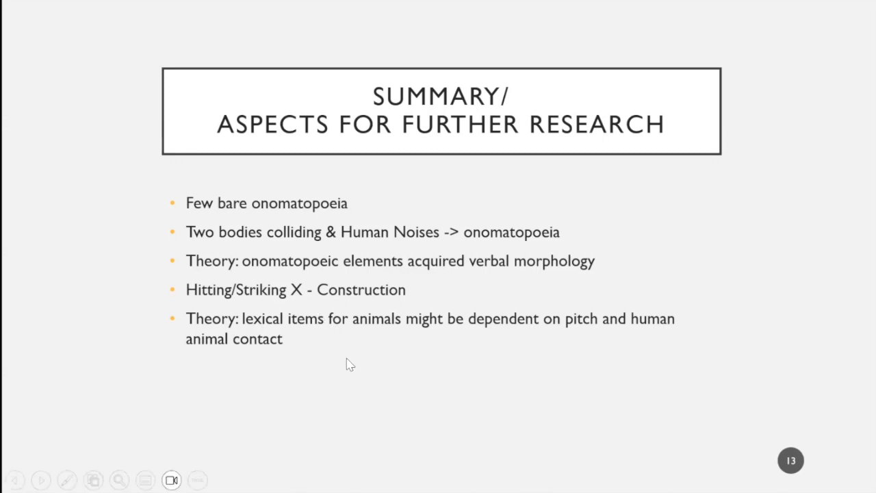
pyautogui.moveTo(406, 362)
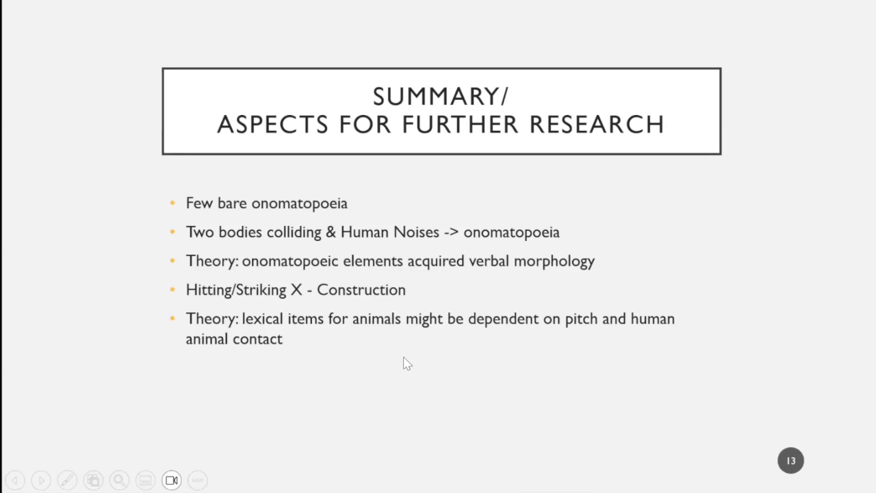
pyautogui.moveTo(410, 369)
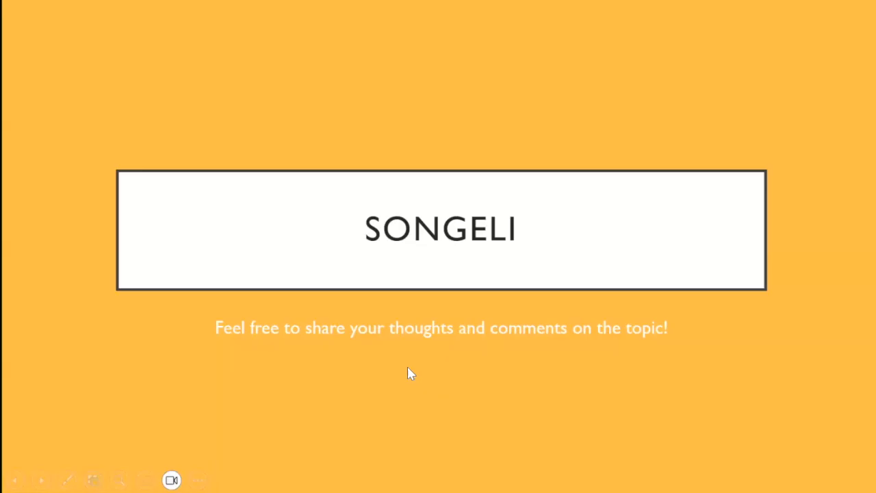
pyautogui.moveTo(126, 449)
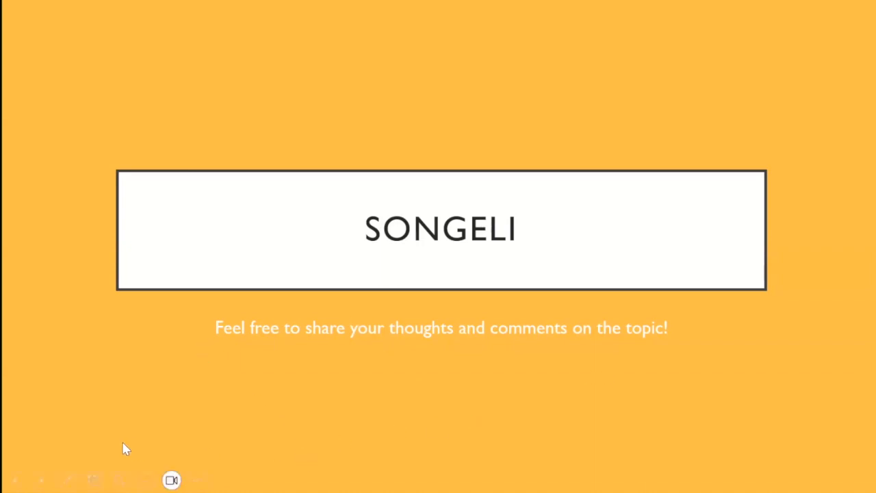
pyautogui.moveTo(363, 28)
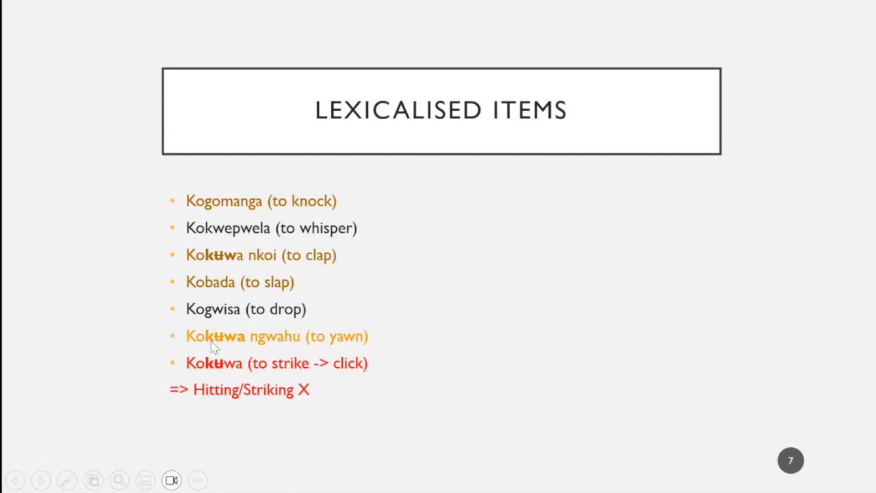
pyautogui.moveTo(158, 391)
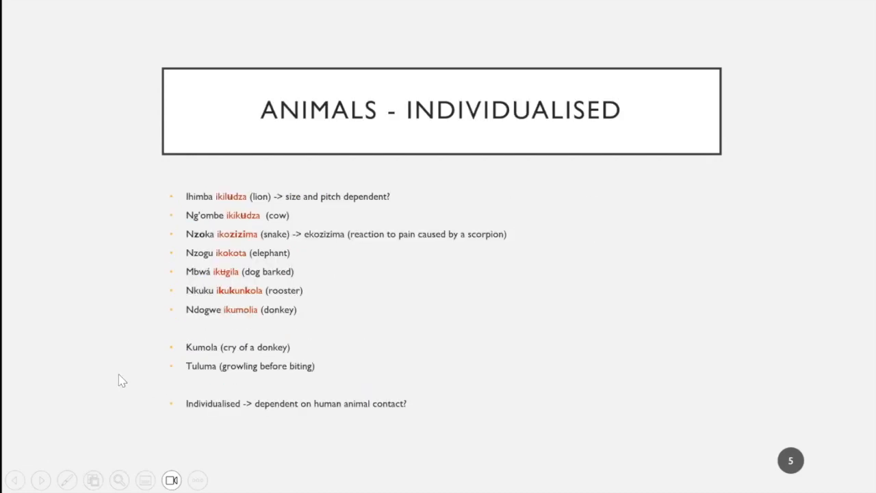
pyautogui.moveTo(331, 236)
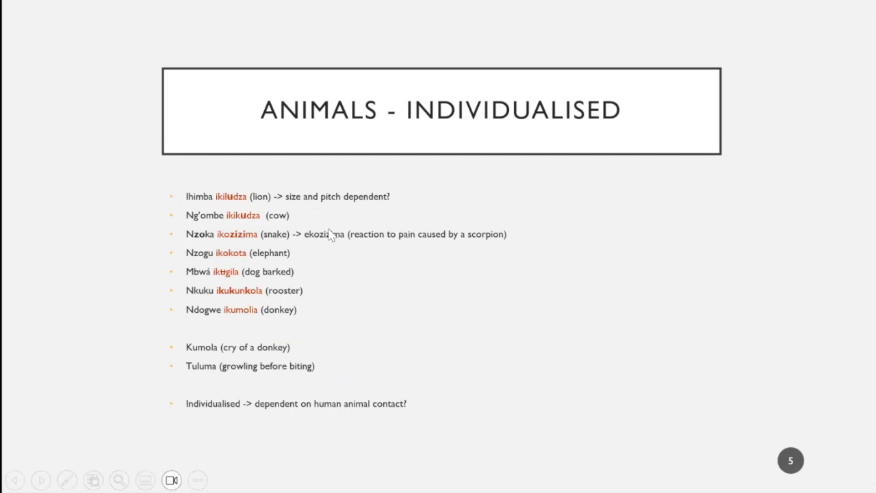
pyautogui.moveTo(231, 203)
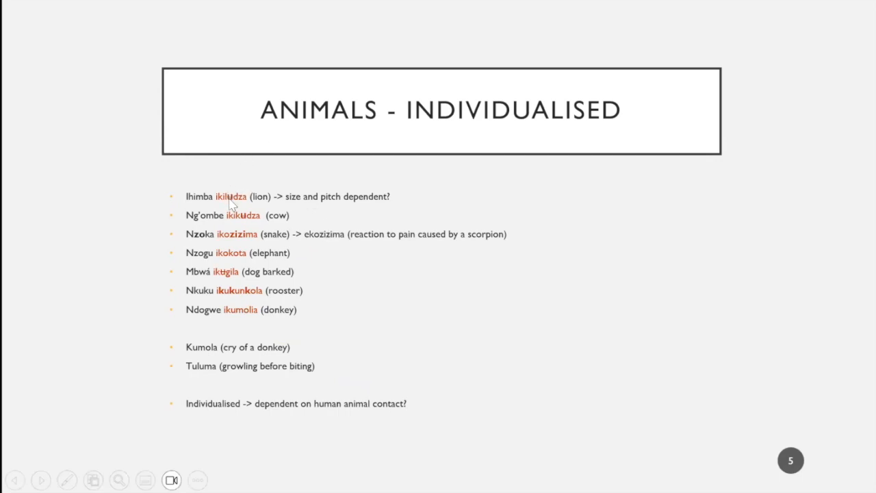
pyautogui.moveTo(248, 243)
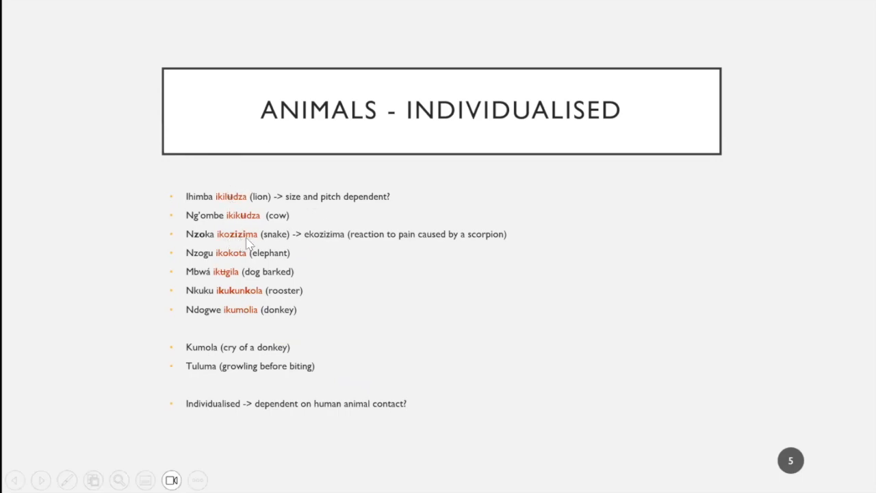
pyautogui.moveTo(239, 295)
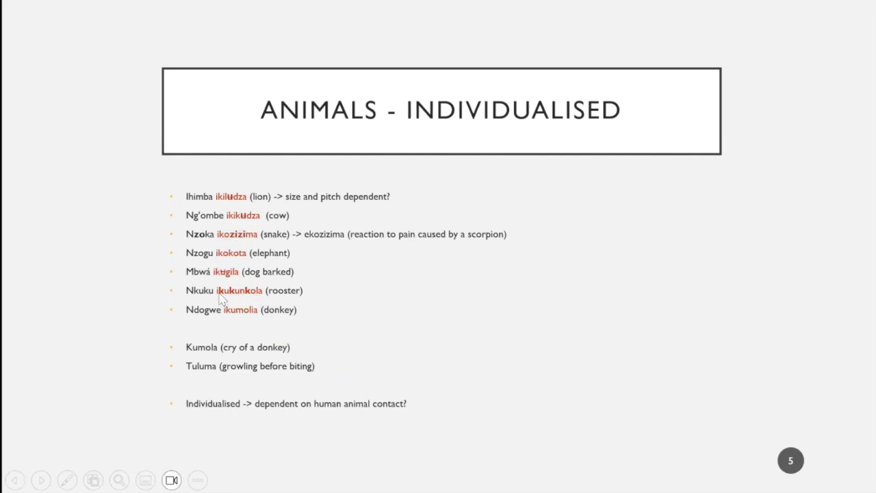
pyautogui.moveTo(514, 438)
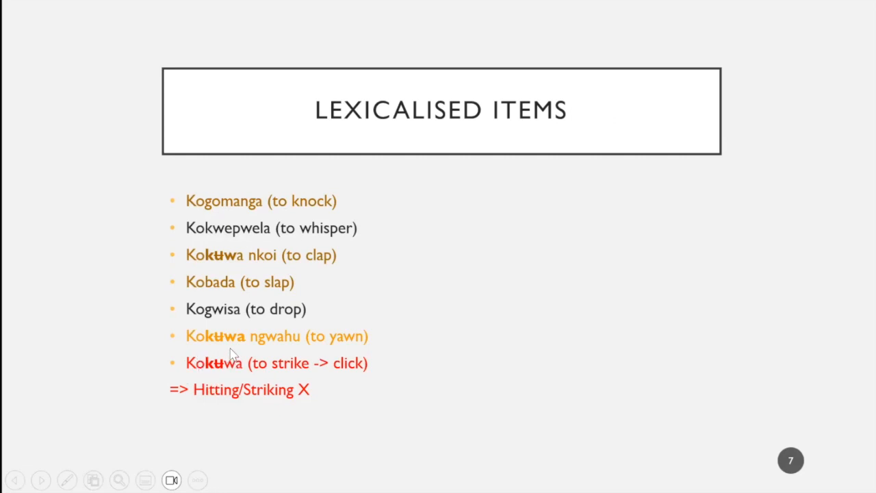
pyautogui.moveTo(195, 363)
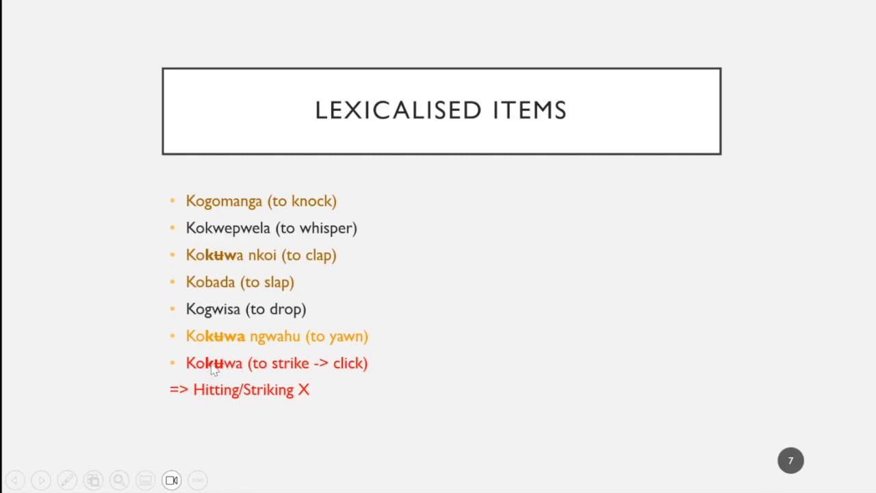
pyautogui.moveTo(218, 249)
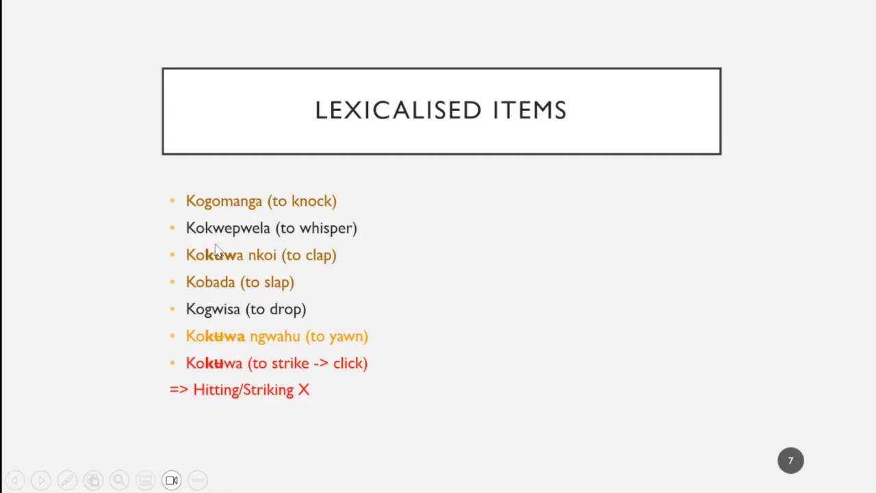
pyautogui.moveTo(335, 236)
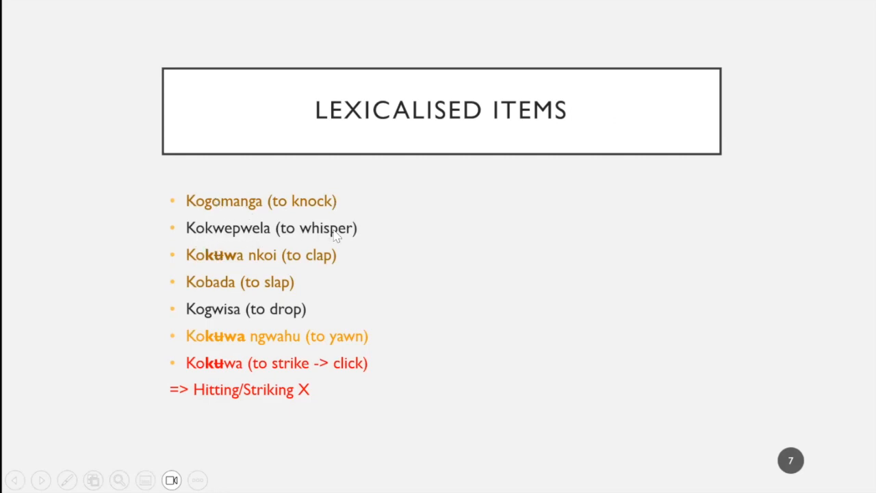
pyautogui.moveTo(196, 291)
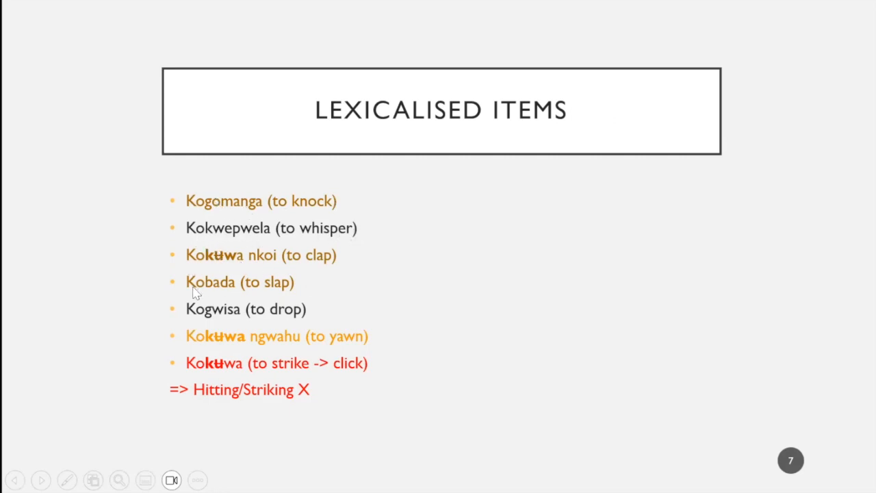
pyautogui.moveTo(466, 375)
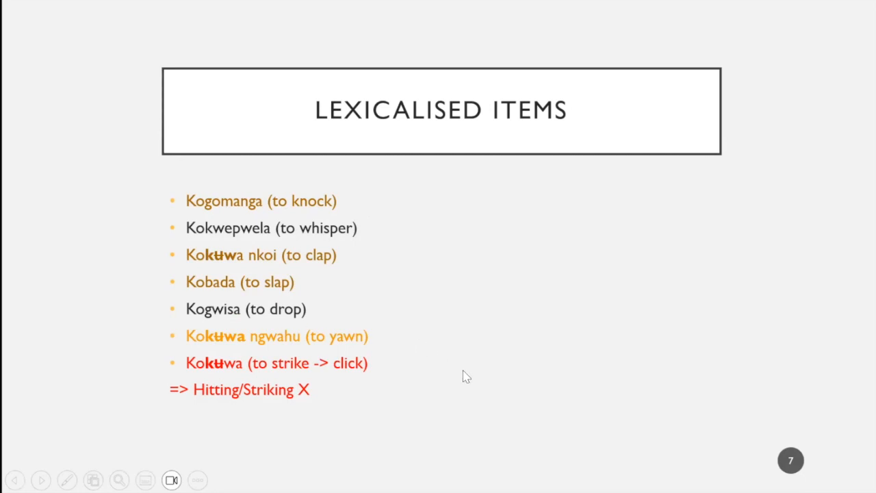
pyautogui.moveTo(438, 430)
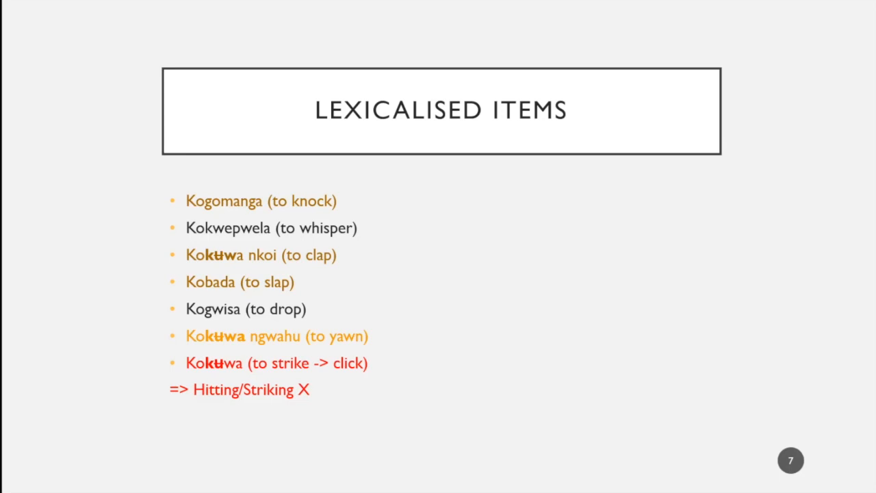
pyautogui.moveTo(146, 20)
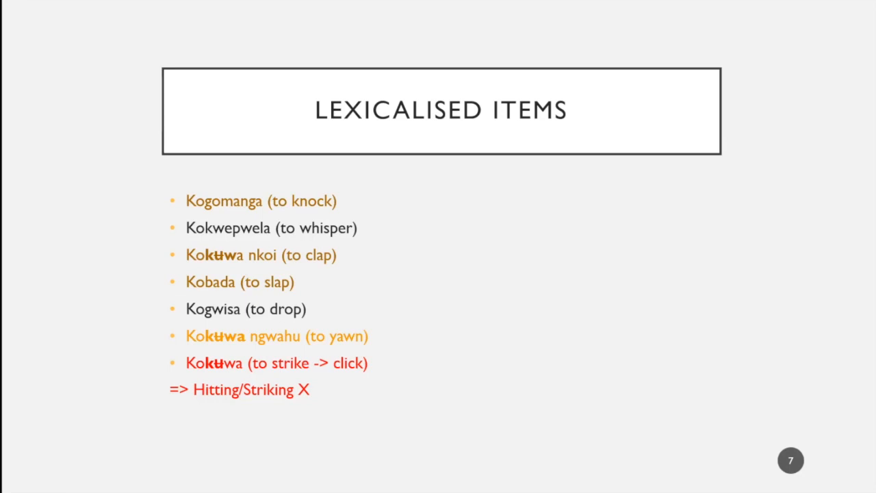
pyautogui.moveTo(420, 294)
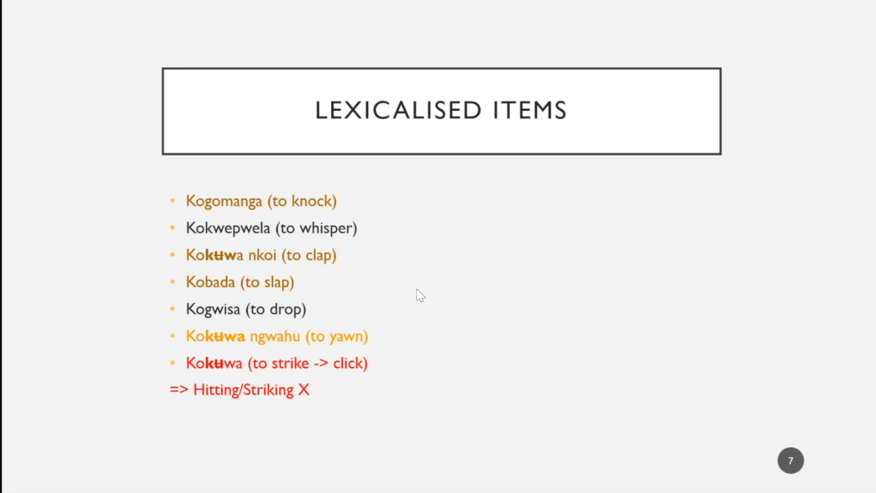
pyautogui.moveTo(512, 307)
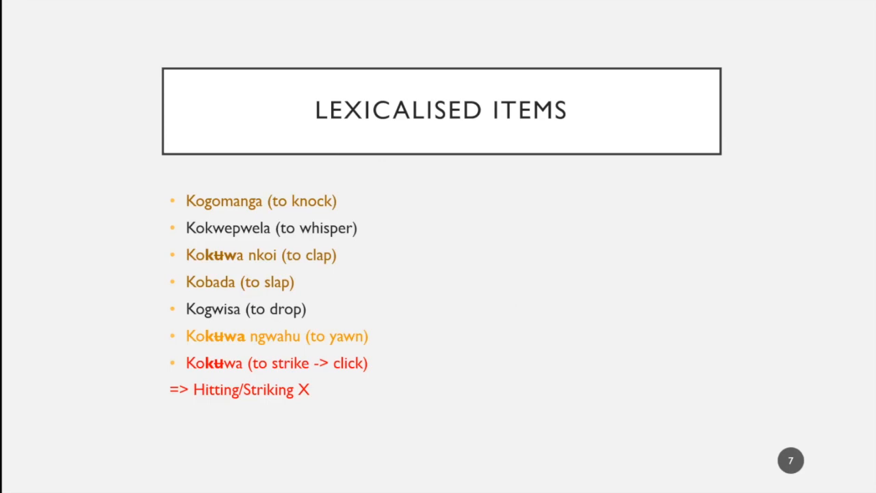
pyautogui.moveTo(304, 62)
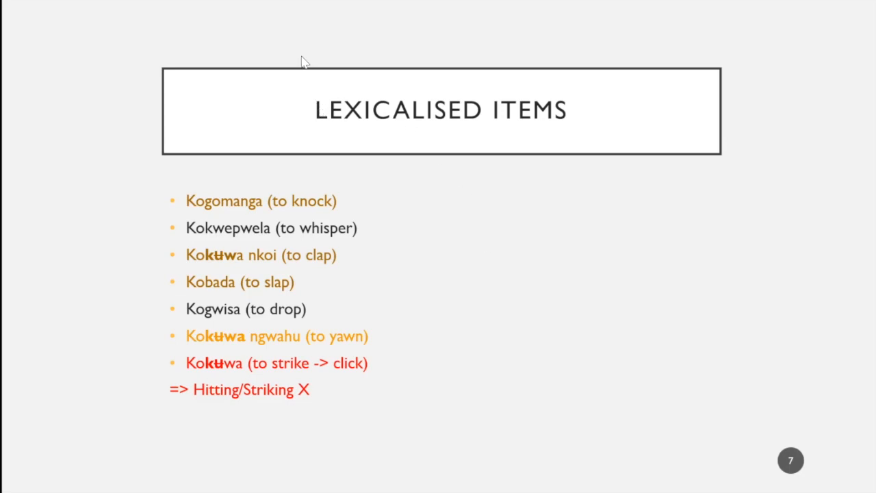
pyautogui.moveTo(198, 74)
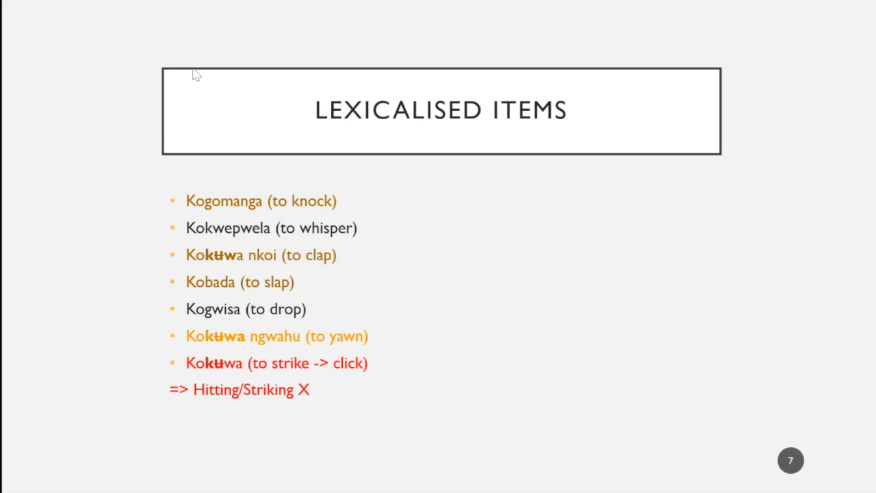
pyautogui.moveTo(135, 43)
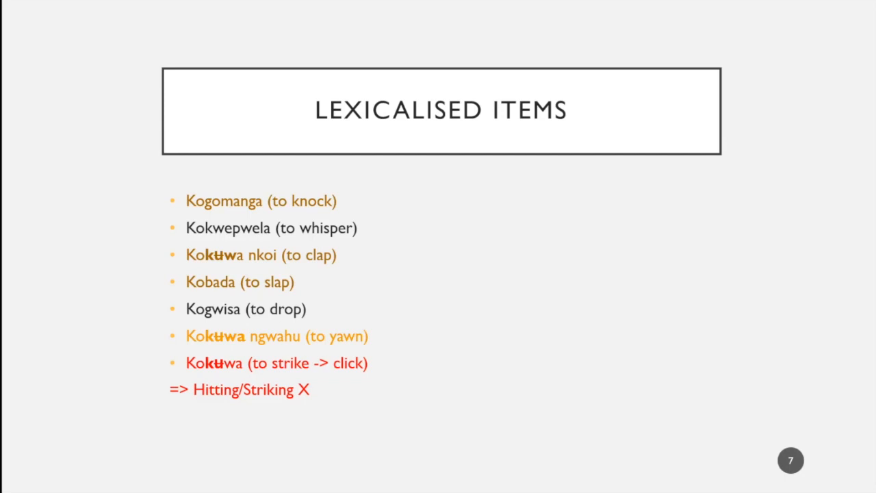
pyautogui.moveTo(208, 171)
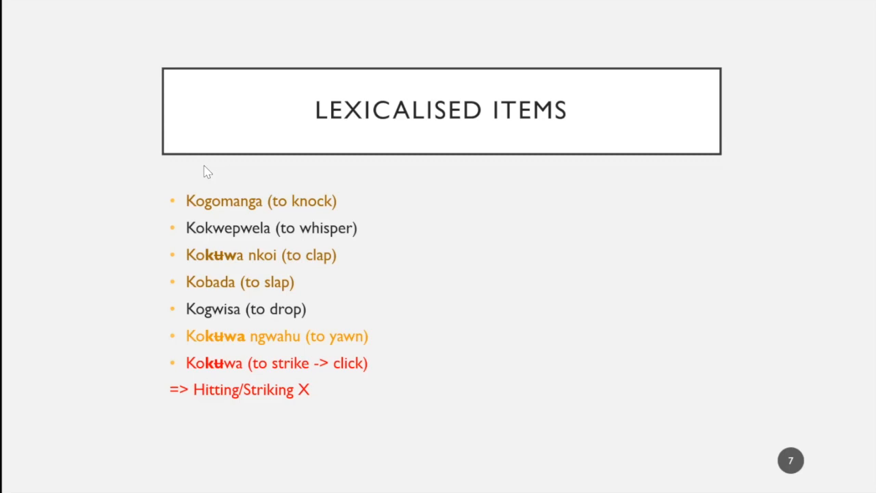
pyautogui.moveTo(5, 62)
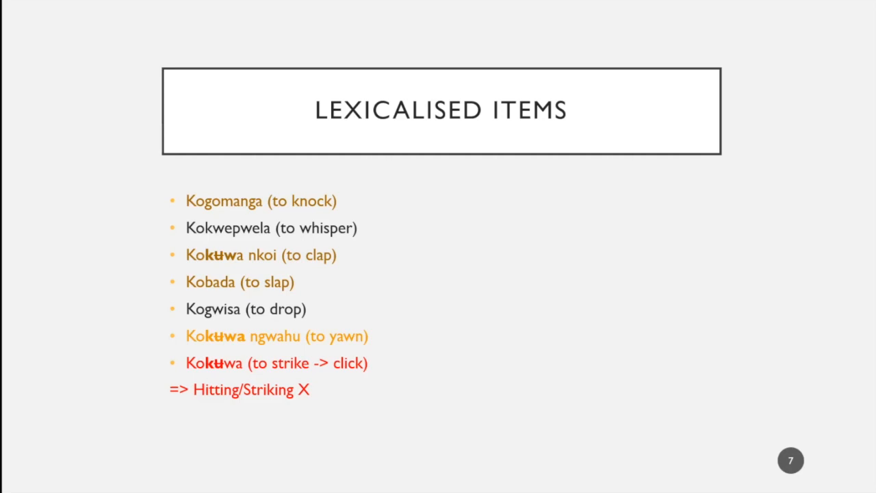
pyautogui.moveTo(710, 93)
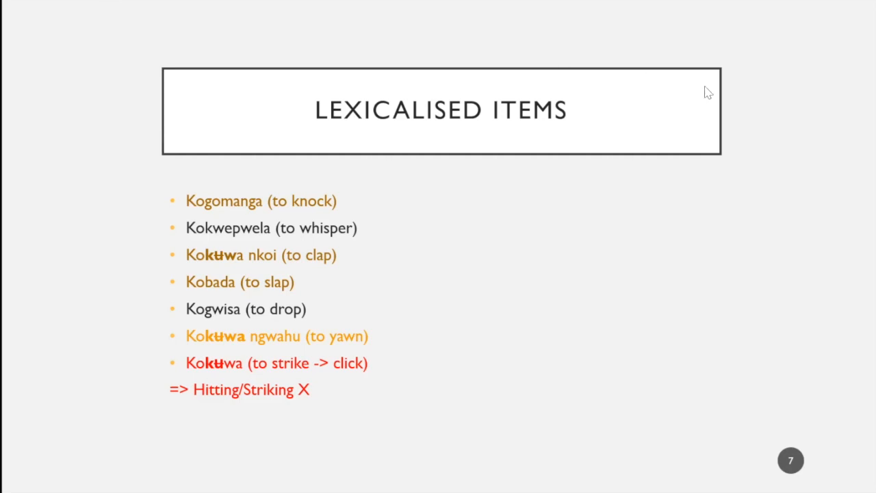